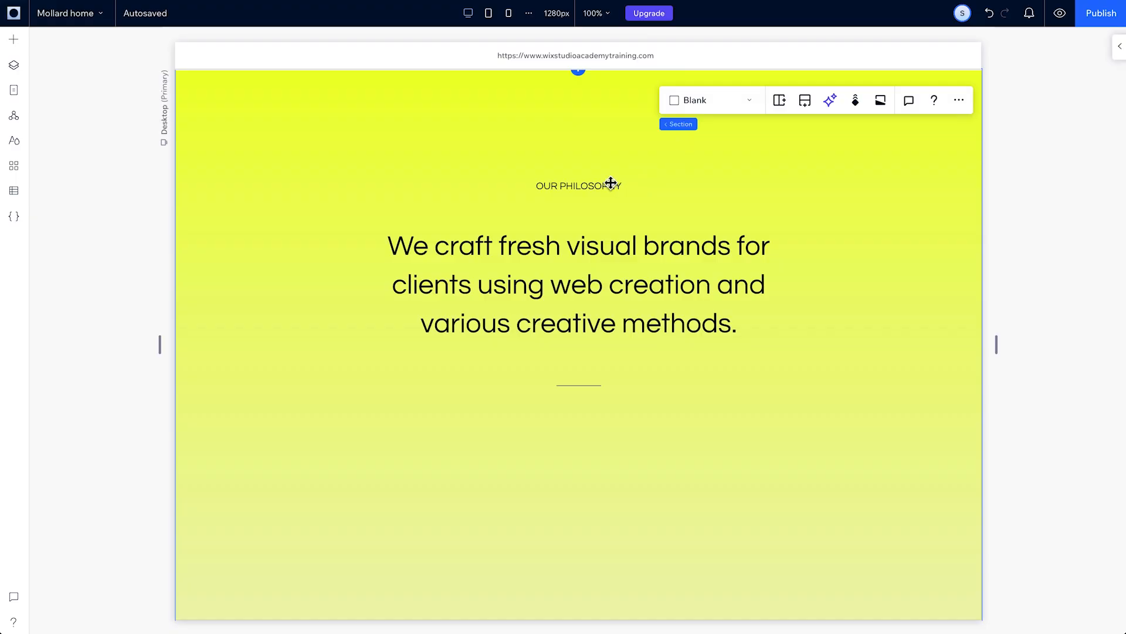
mouse_move(580, 390)
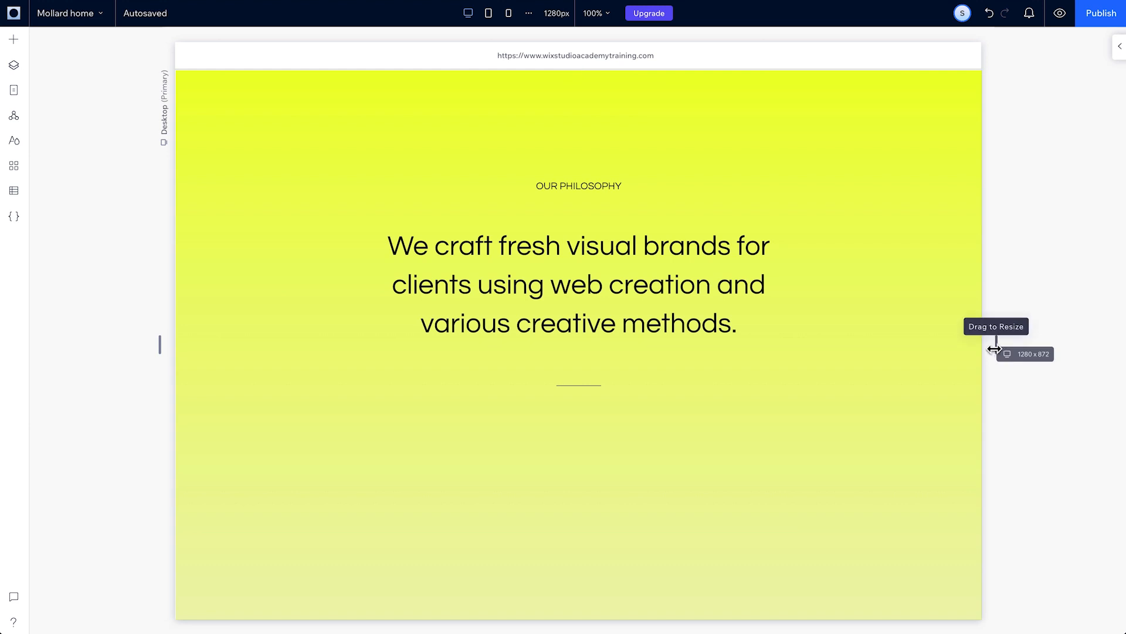
Step: Preview the philosophy section at narrower and full desktop widths, hiding the properties panel
drag(994, 348, 902, 349)
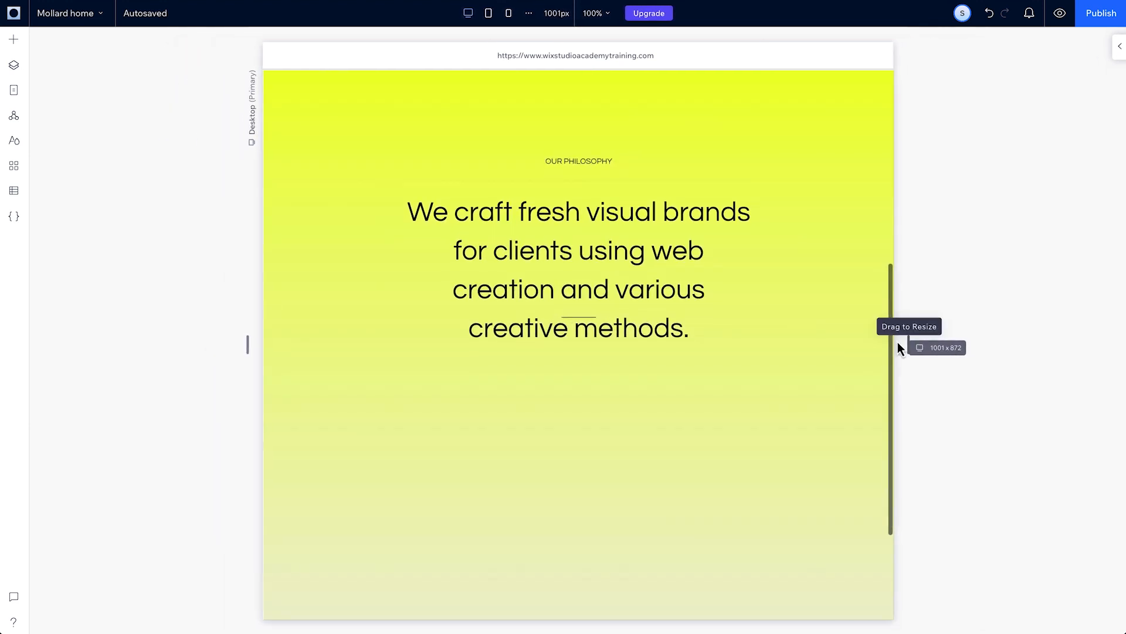
drag(902, 347, 1021, 346)
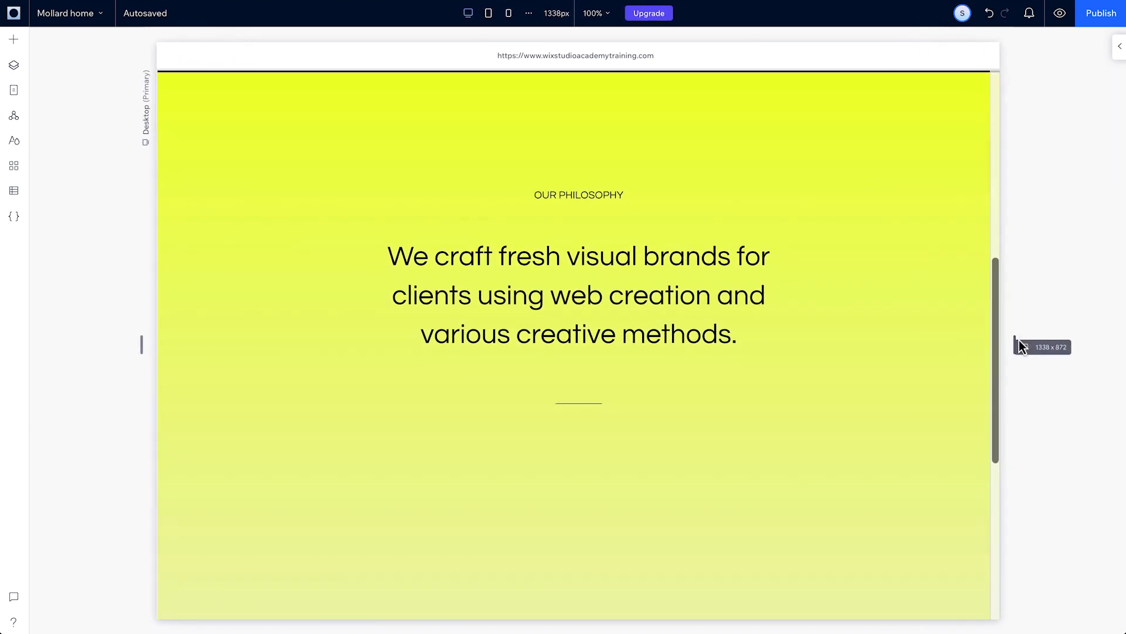
click(578, 294)
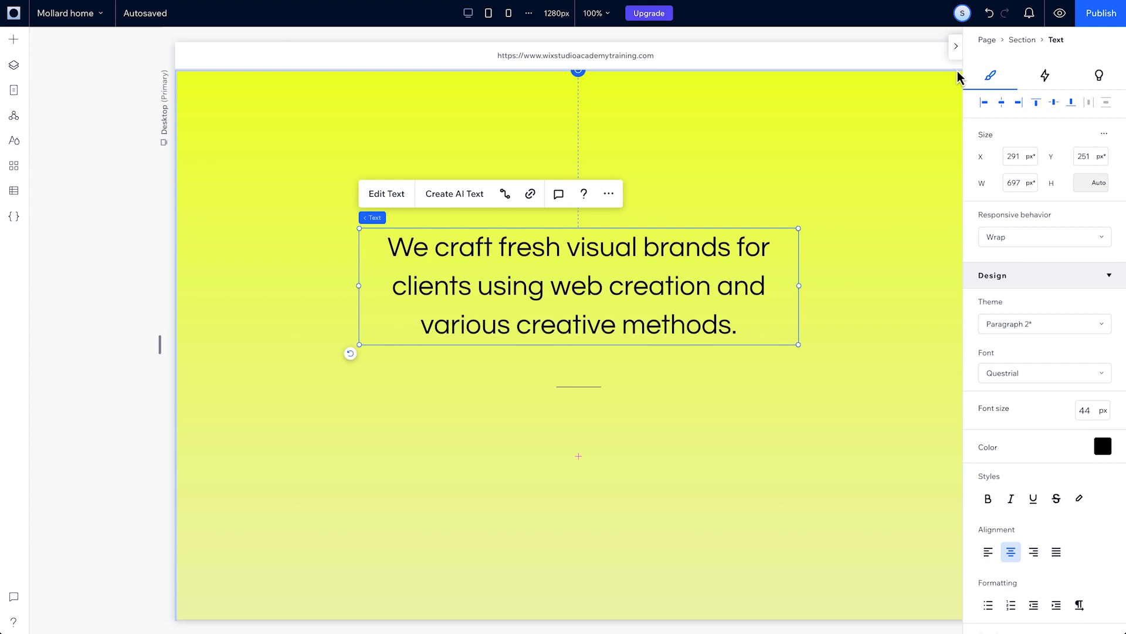
click(956, 46)
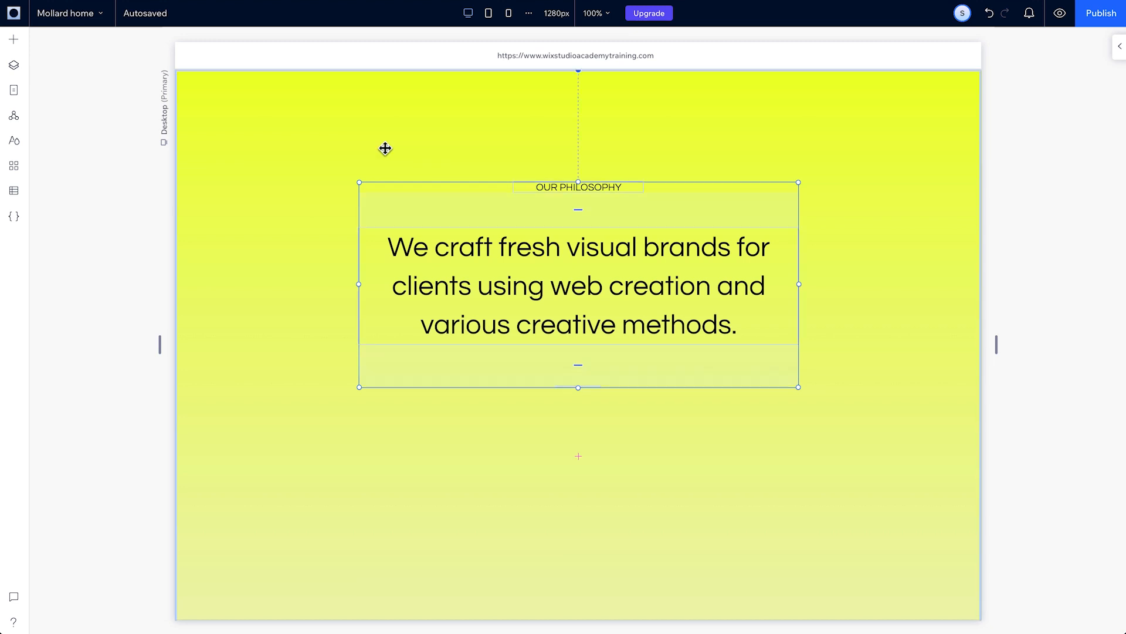
drag(996, 345, 951, 345)
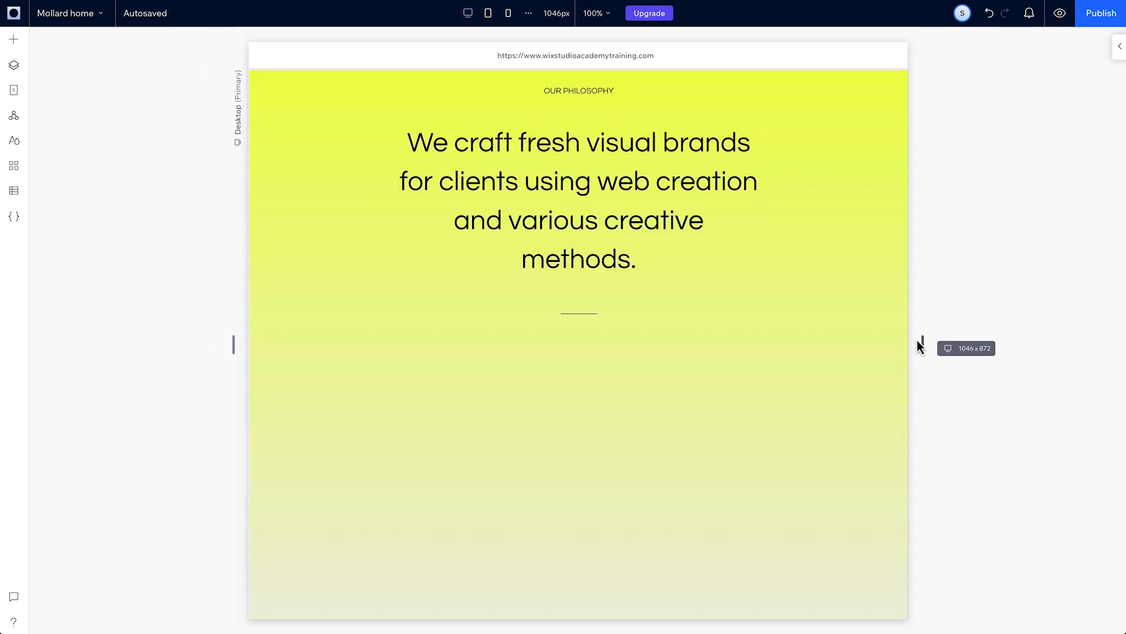
drag(922, 345, 1023, 345)
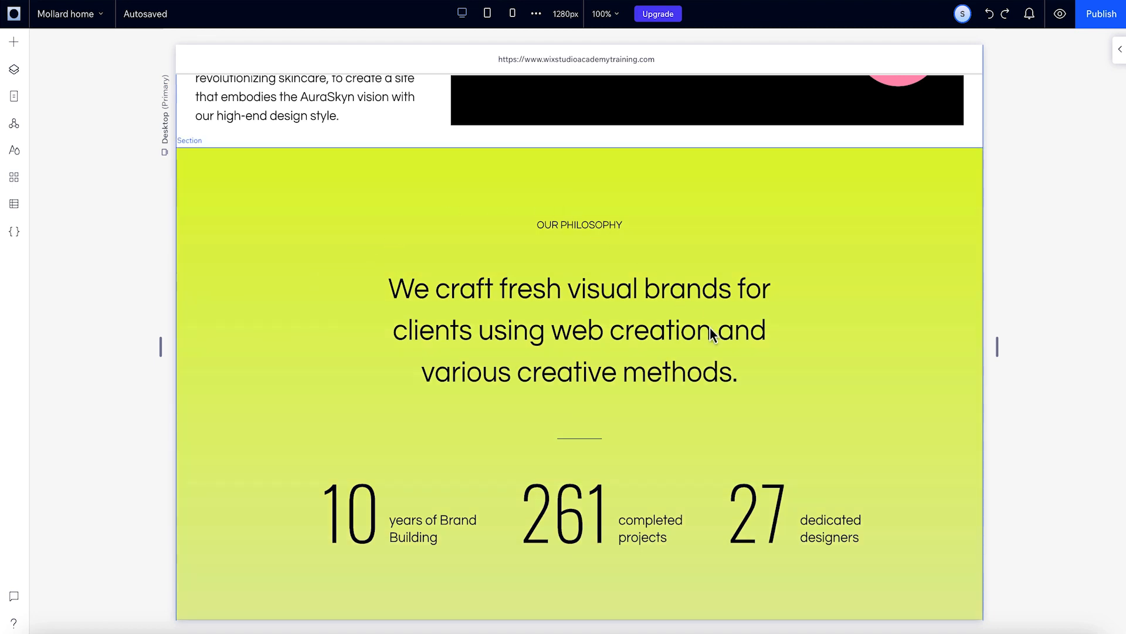
mouse_move(564, 197)
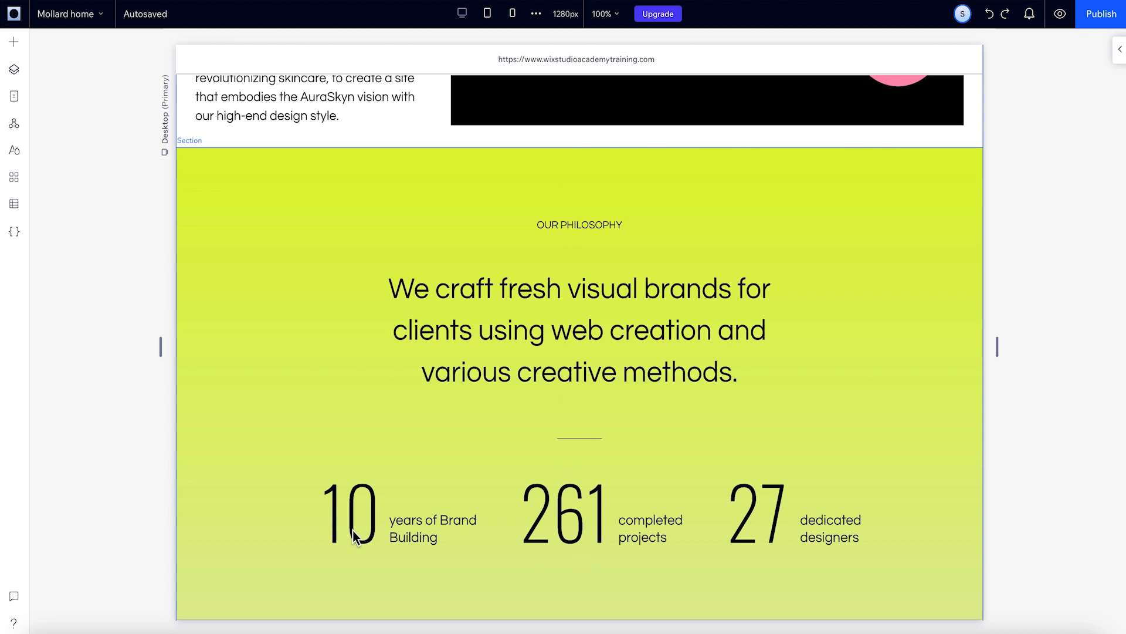
mouse_move(772, 499)
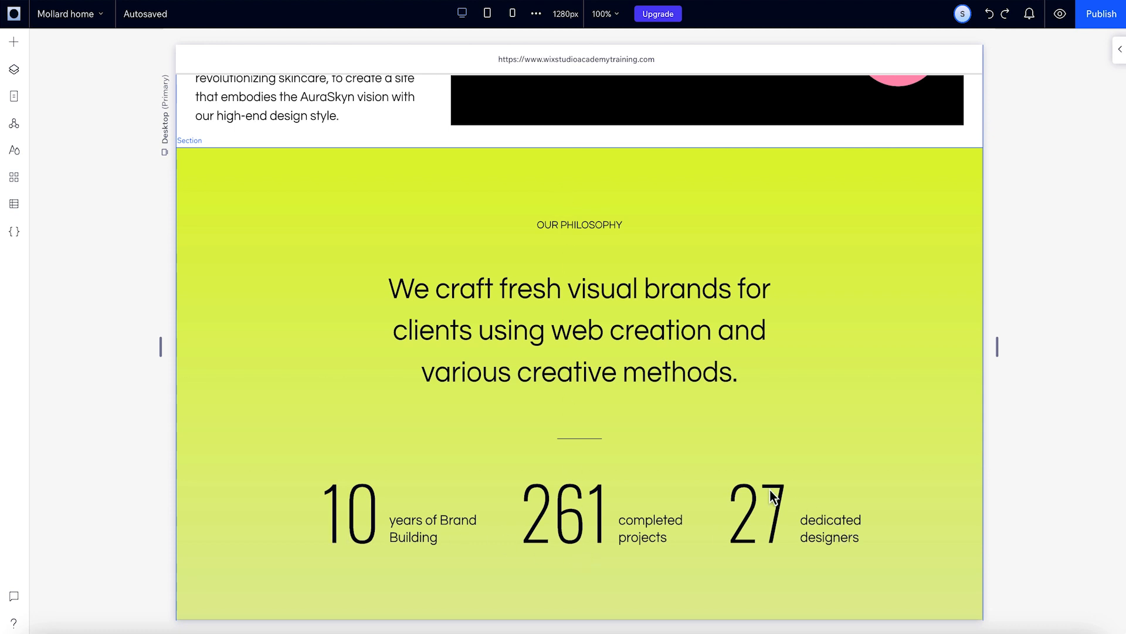
mouse_move(591, 435)
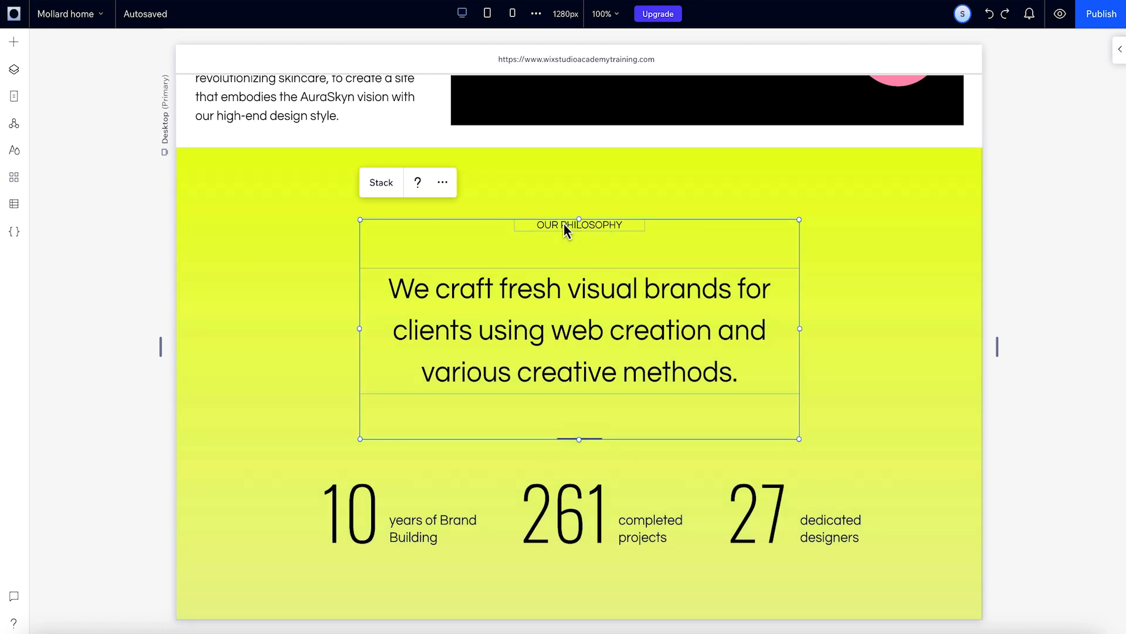
mouse_move(402, 192)
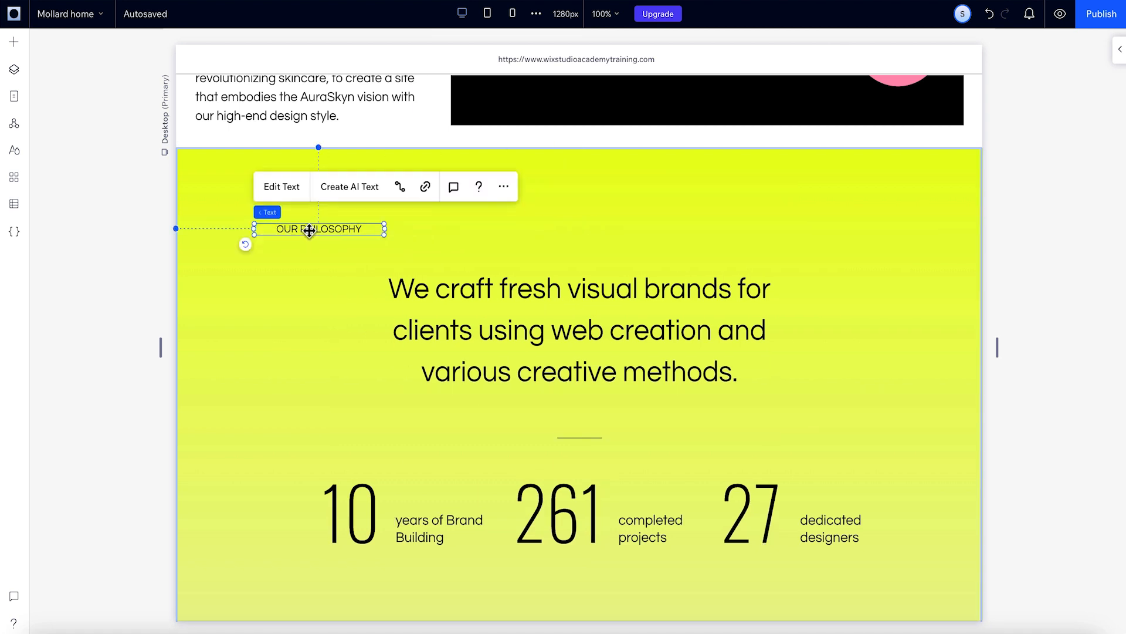
Step: Select the 27 dedicated designers stat's stack and expand the first stack in Layers
click(480, 321)
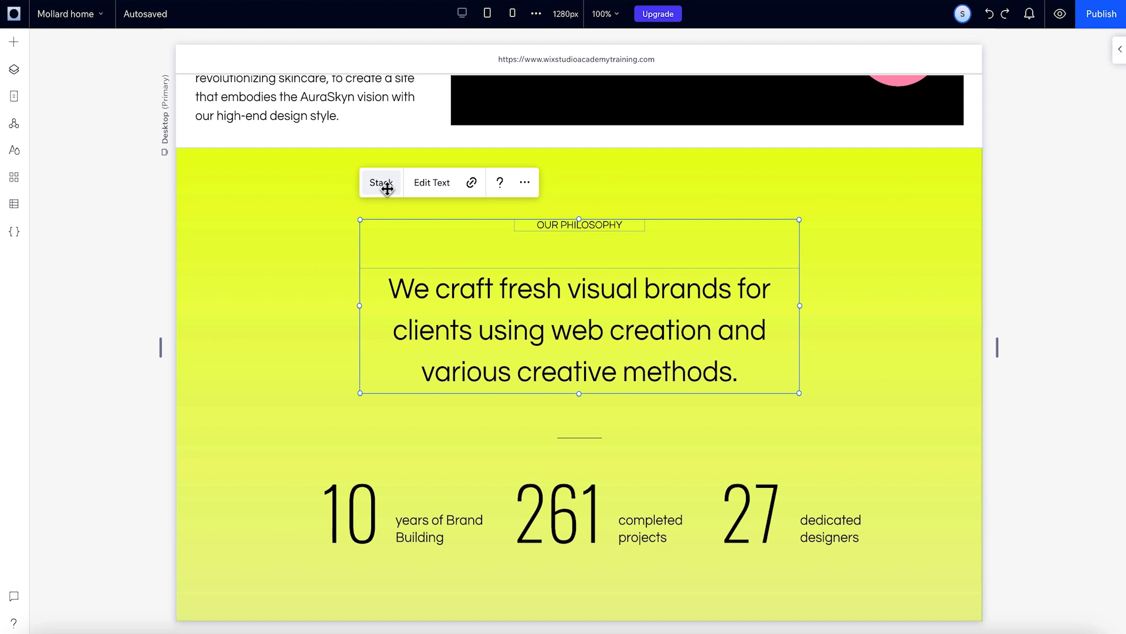
click(381, 182)
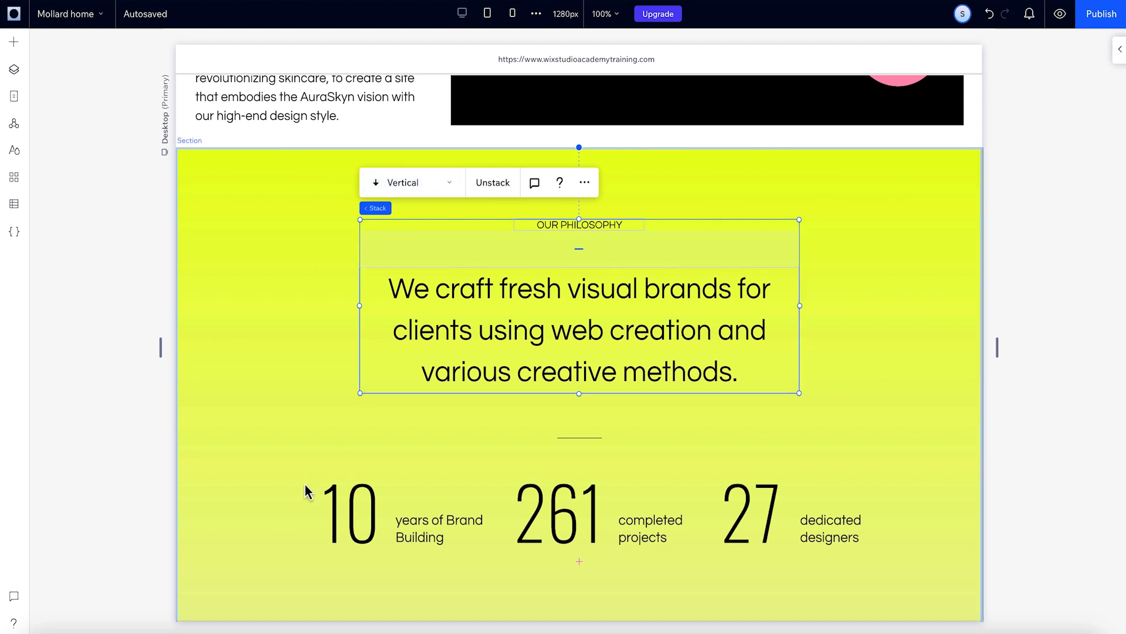
click(563, 510)
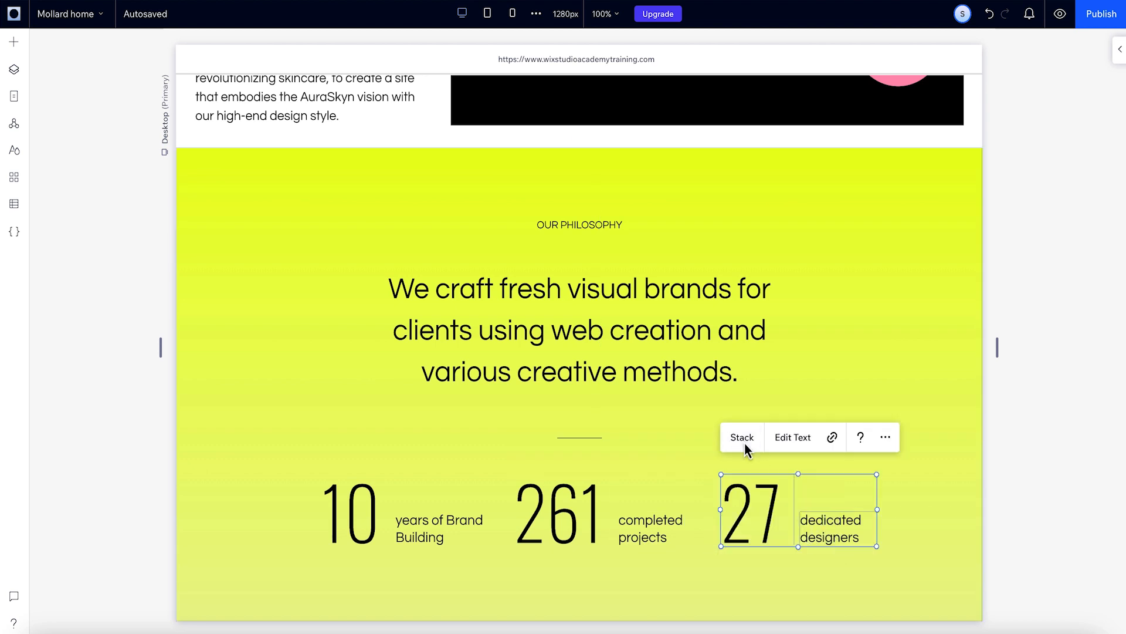
click(13, 70)
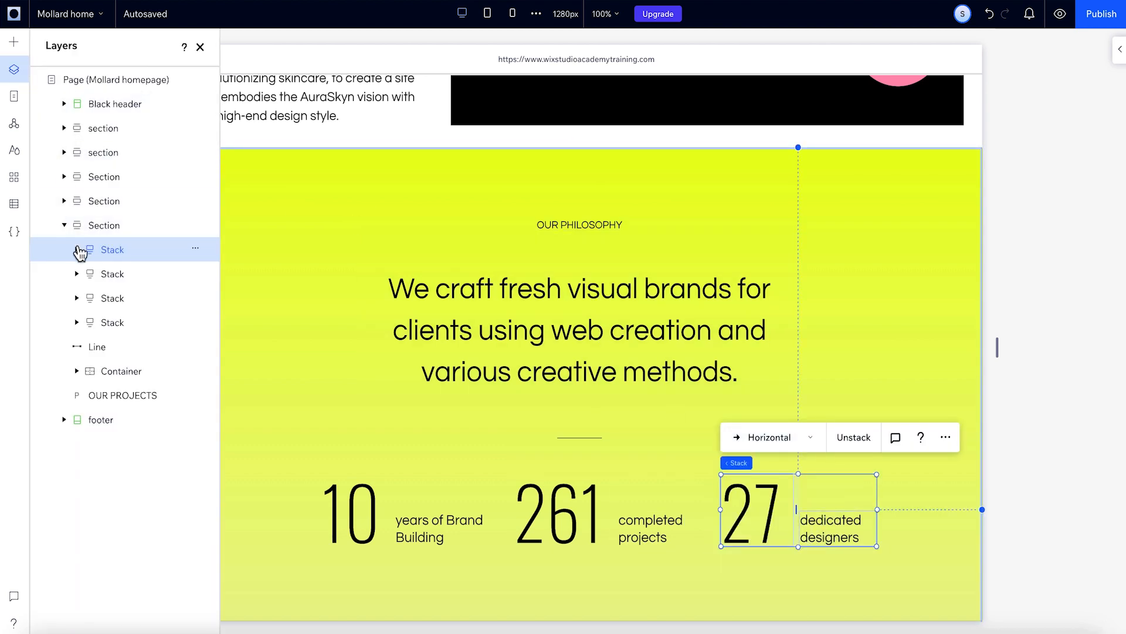
click(75, 249)
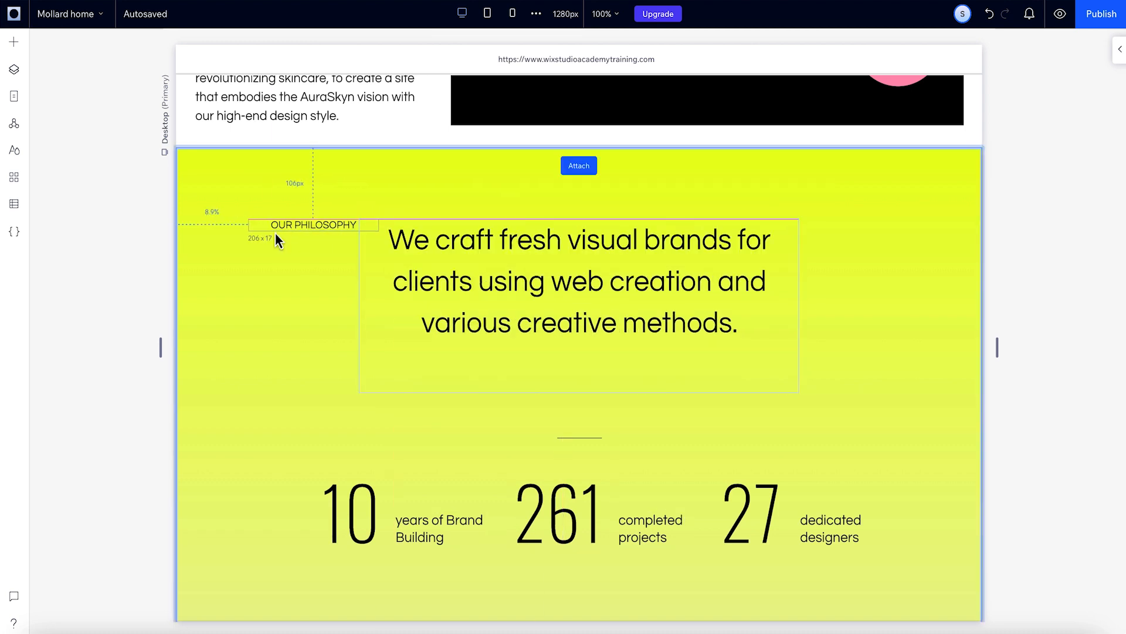
Step: Reattach the detached OUR PHILOSOPHY heading into the paragraph stack, above the paragraph
click(312, 224)
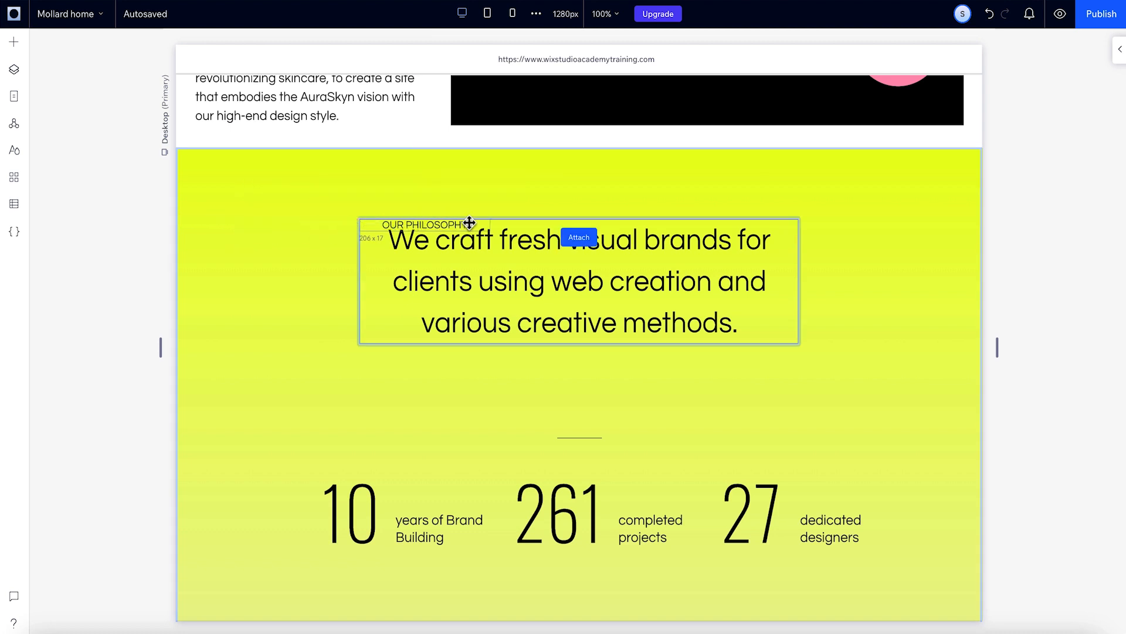
drag(428, 224, 557, 224)
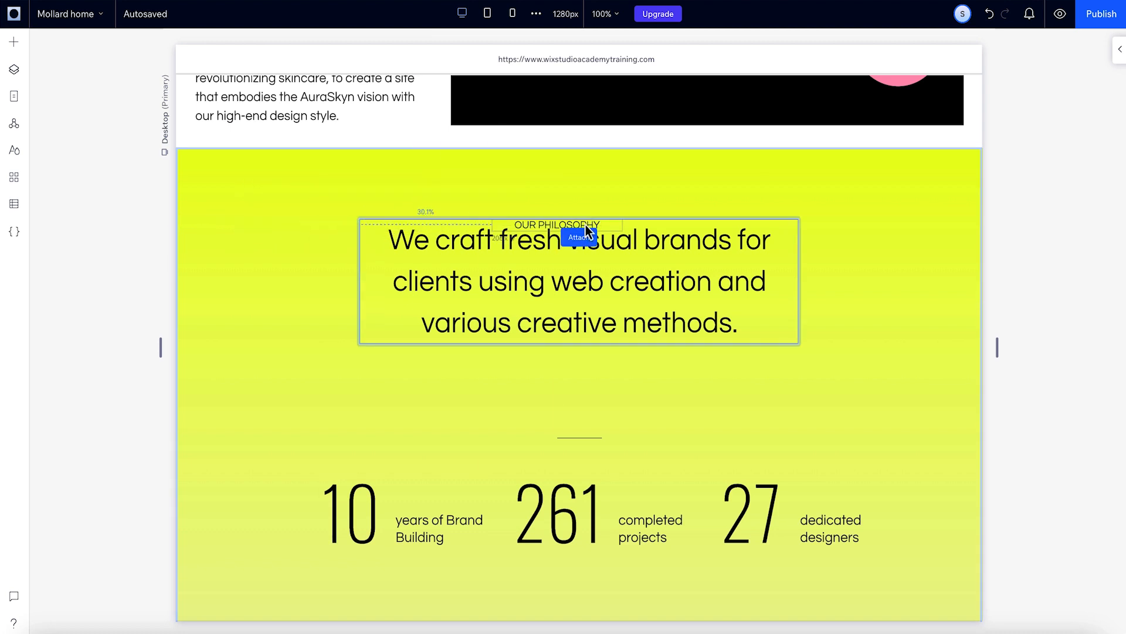
click(556, 224)
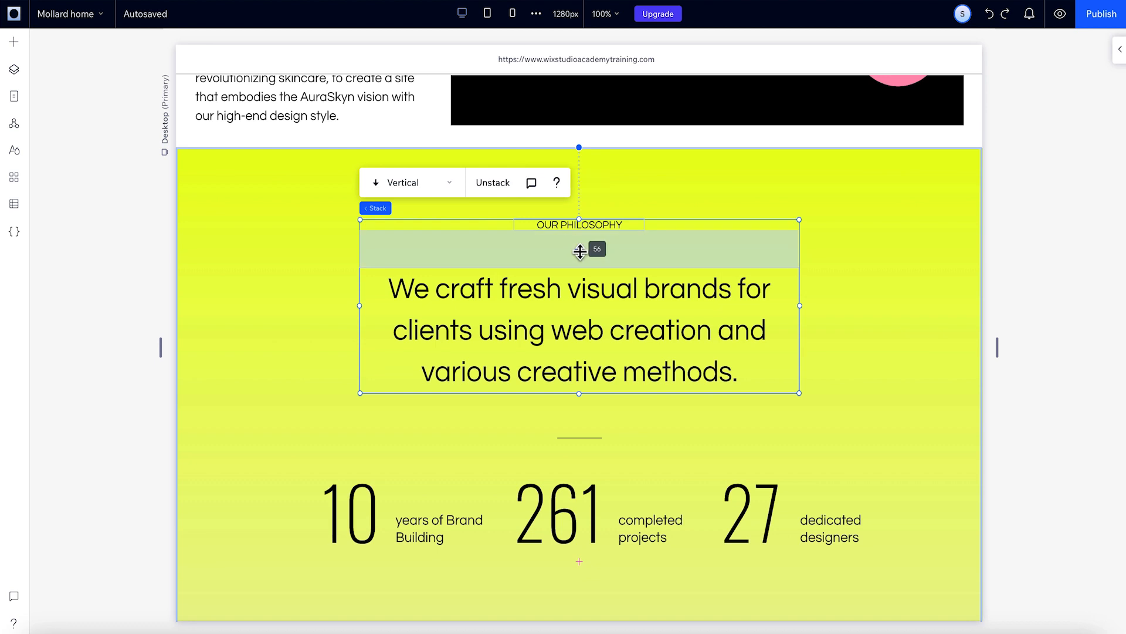
Step: Widen the heading-to-paragraph gap to 56 and scroll to the stack's Layout settings
drag(579, 250, 579, 258)
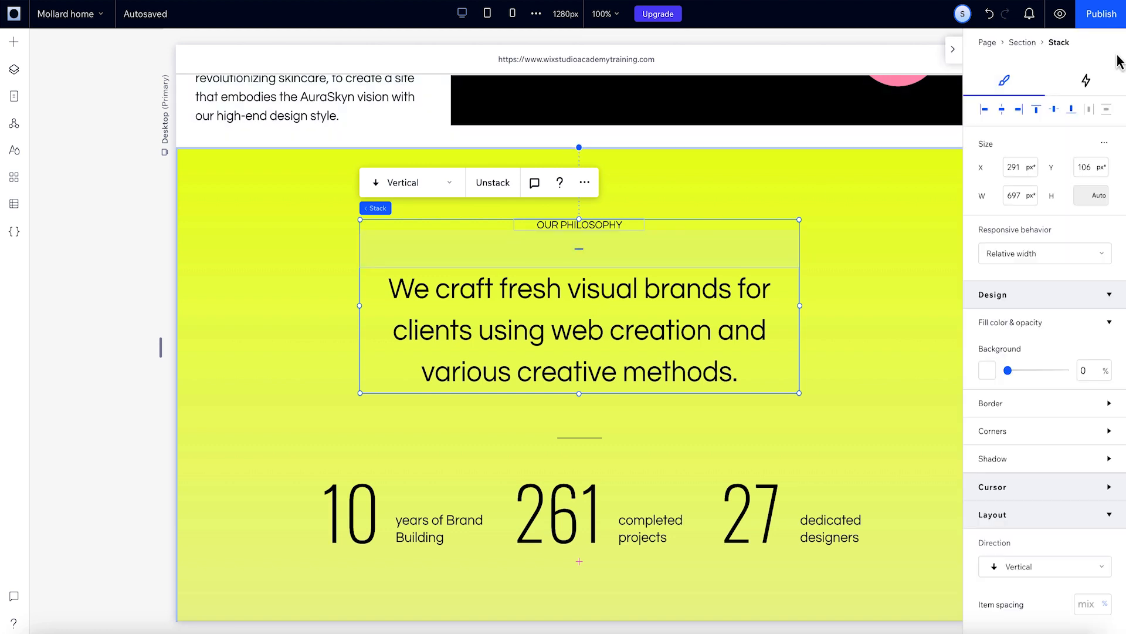
scroll(down, 3)
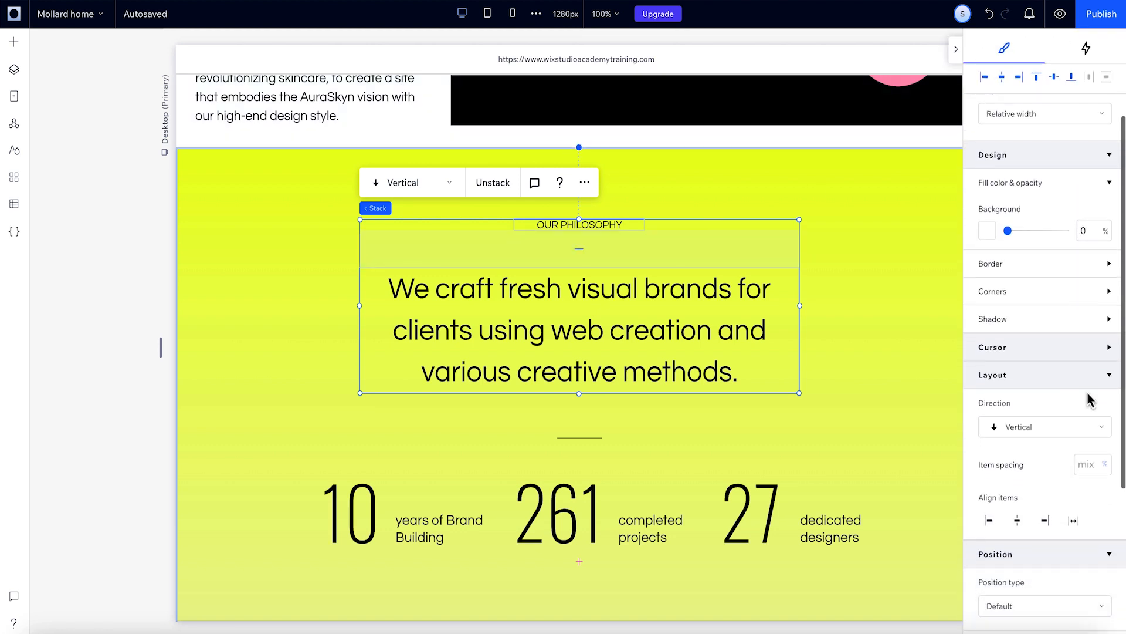
mouse_move(1077, 406)
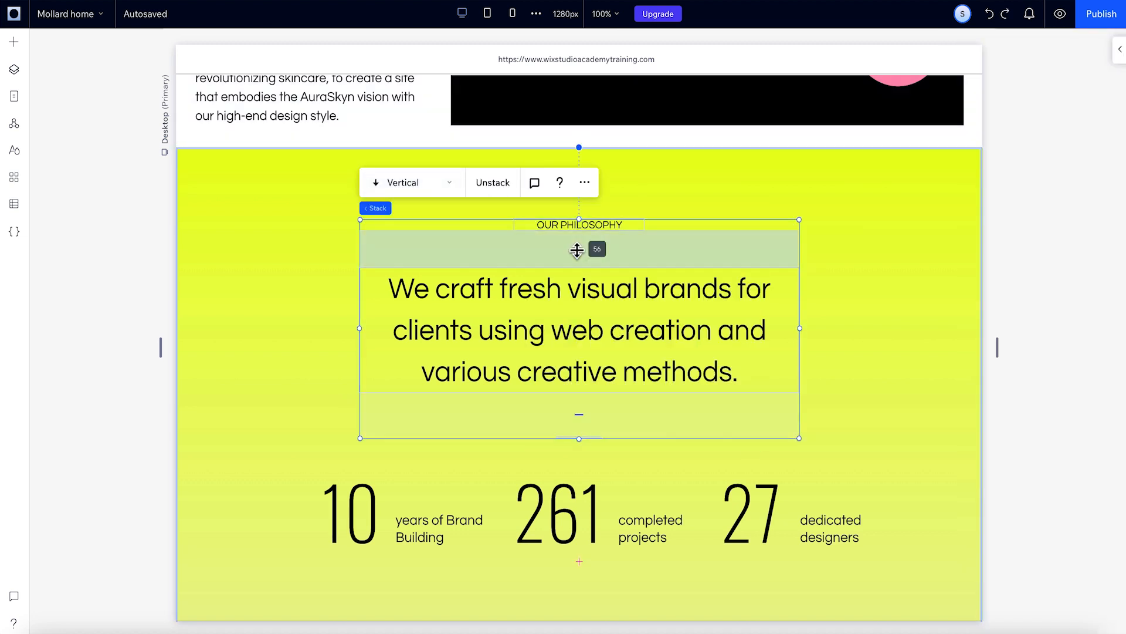
Step: Even out the heading, paragraph and divider gaps at 55, then reselect the content stack
drag(578, 249, 578, 260)
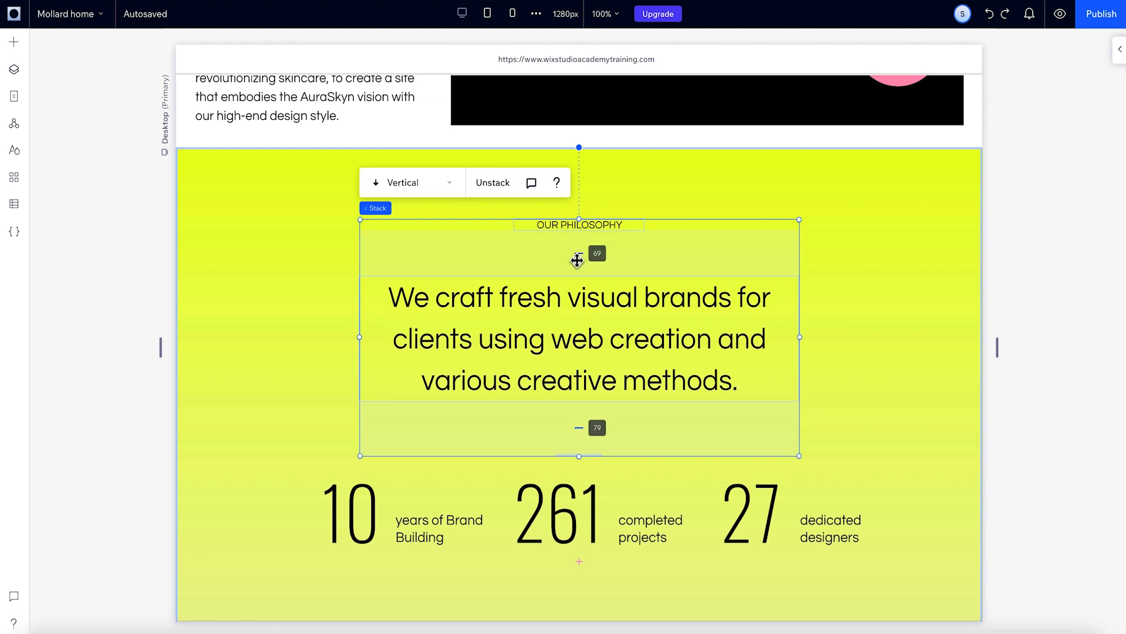
drag(579, 260, 579, 266)
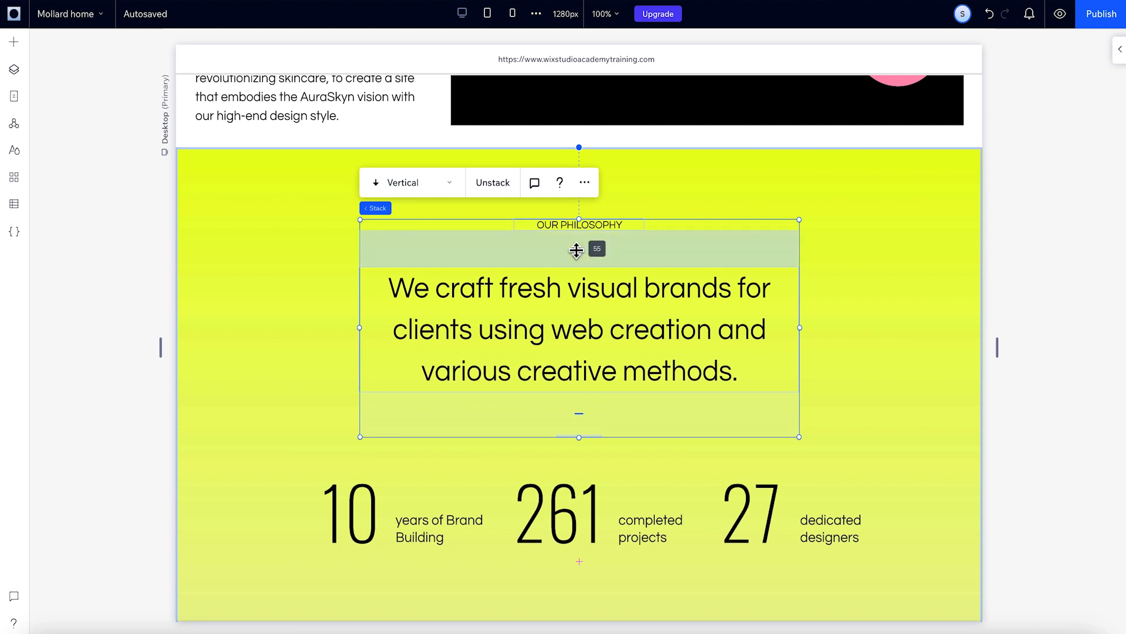
drag(576, 250, 585, 201)
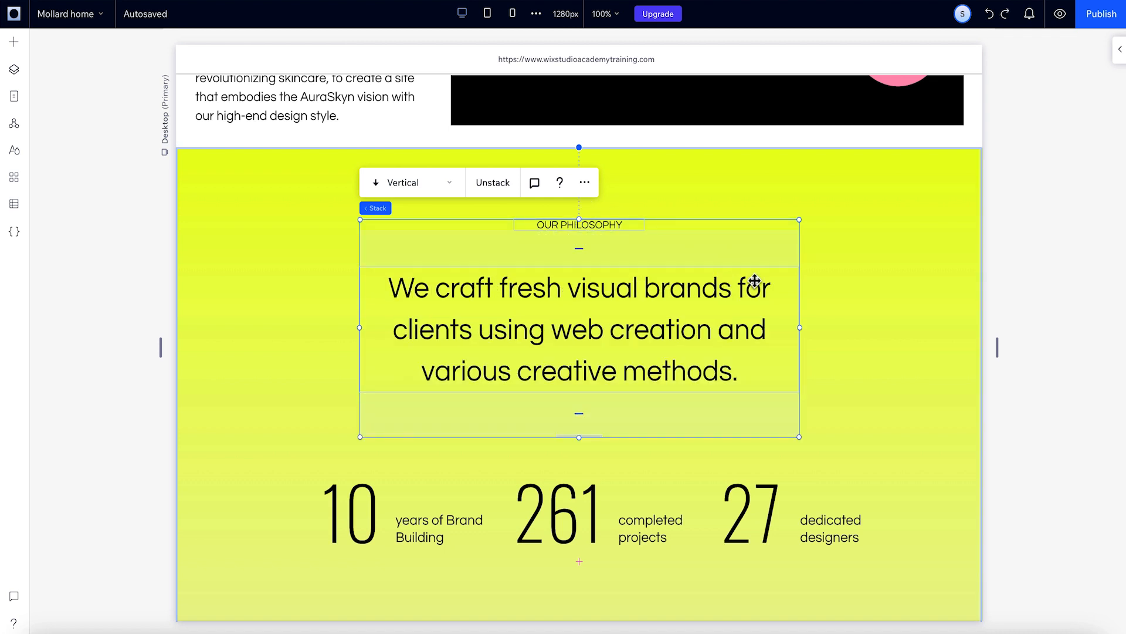
drag(799, 328, 868, 327)
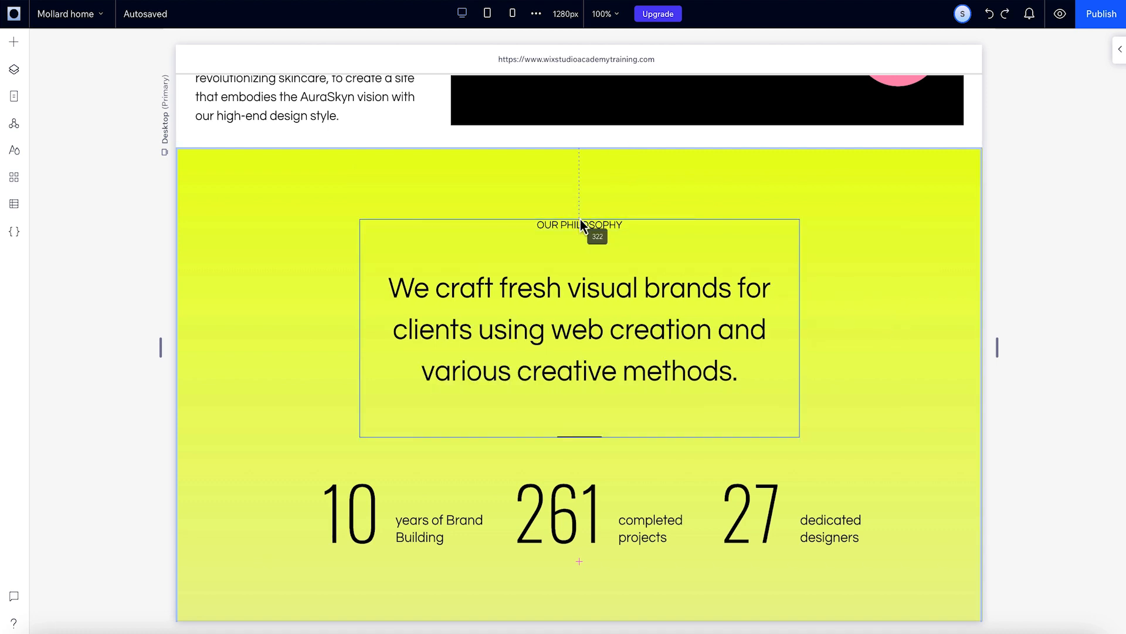
click(579, 226)
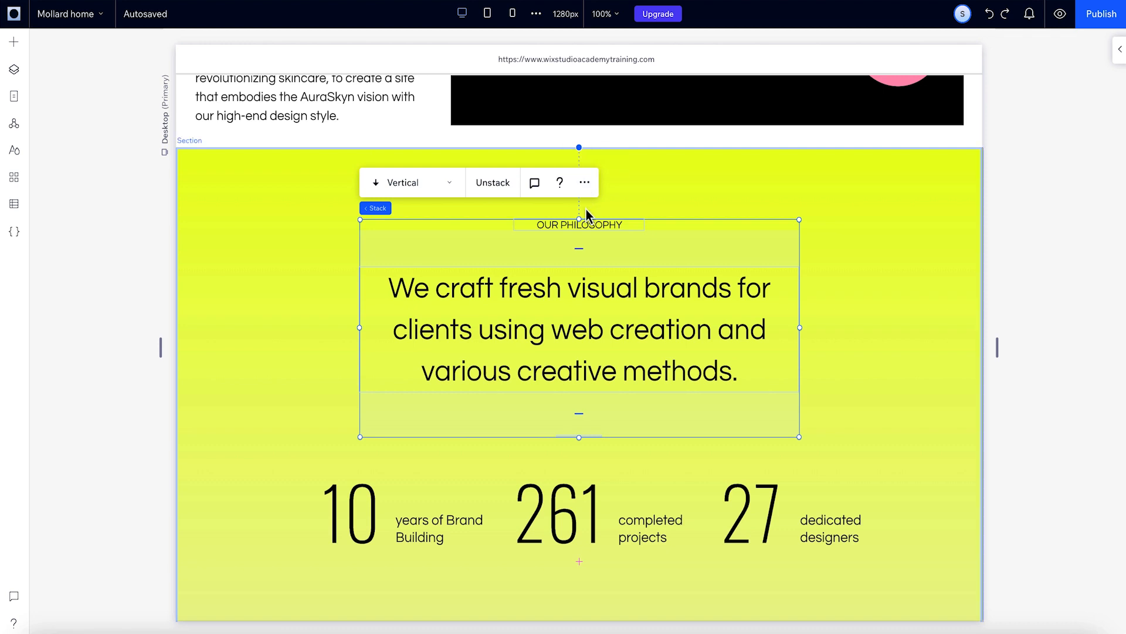
click(577, 224)
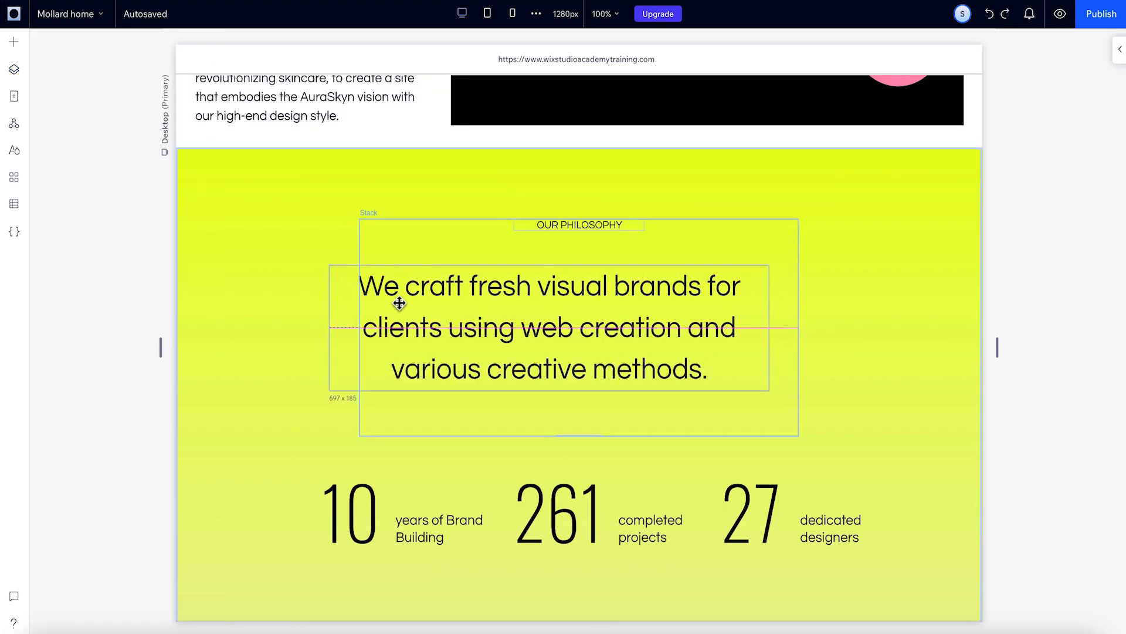
Step: Select the philosophy paragraph and pick it up to reposition it
click(550, 327)
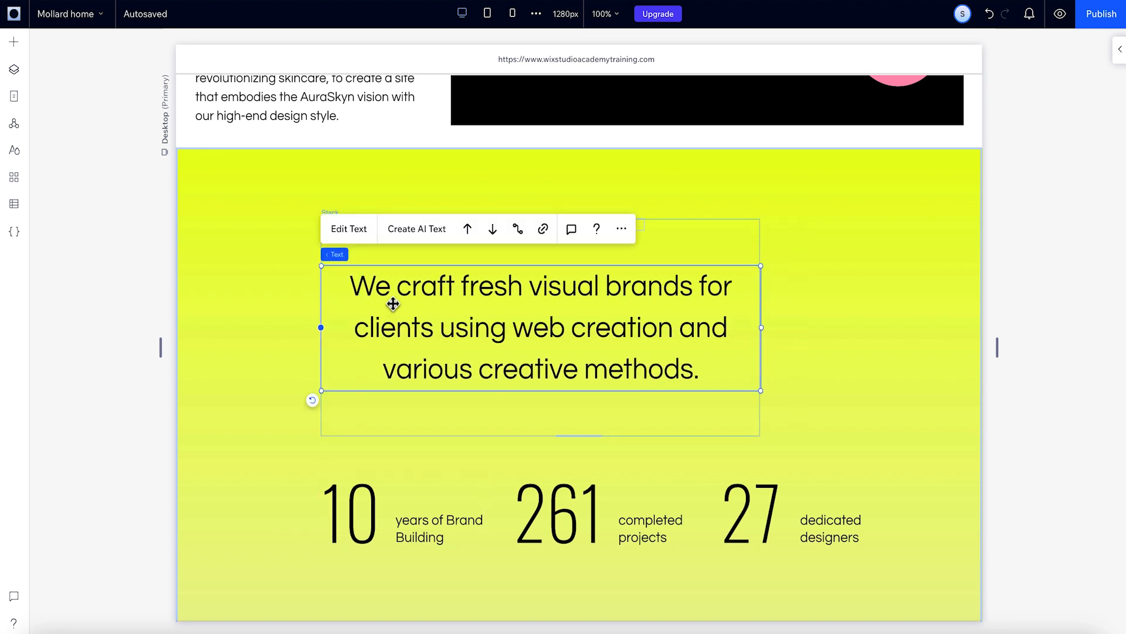
mouse_move(399, 431)
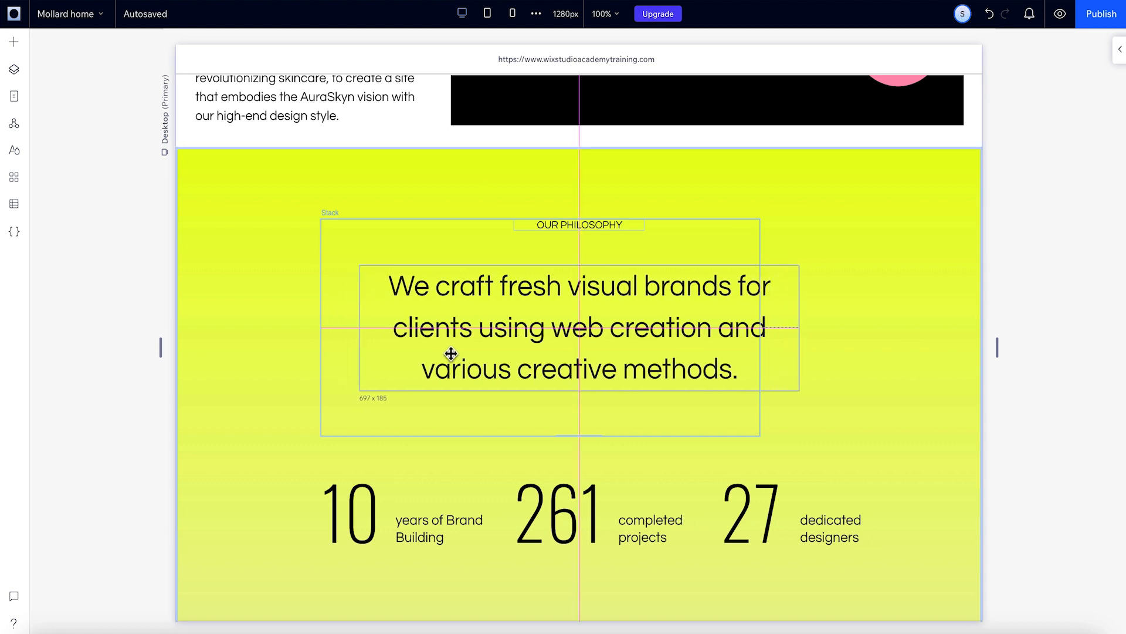
click(578, 327)
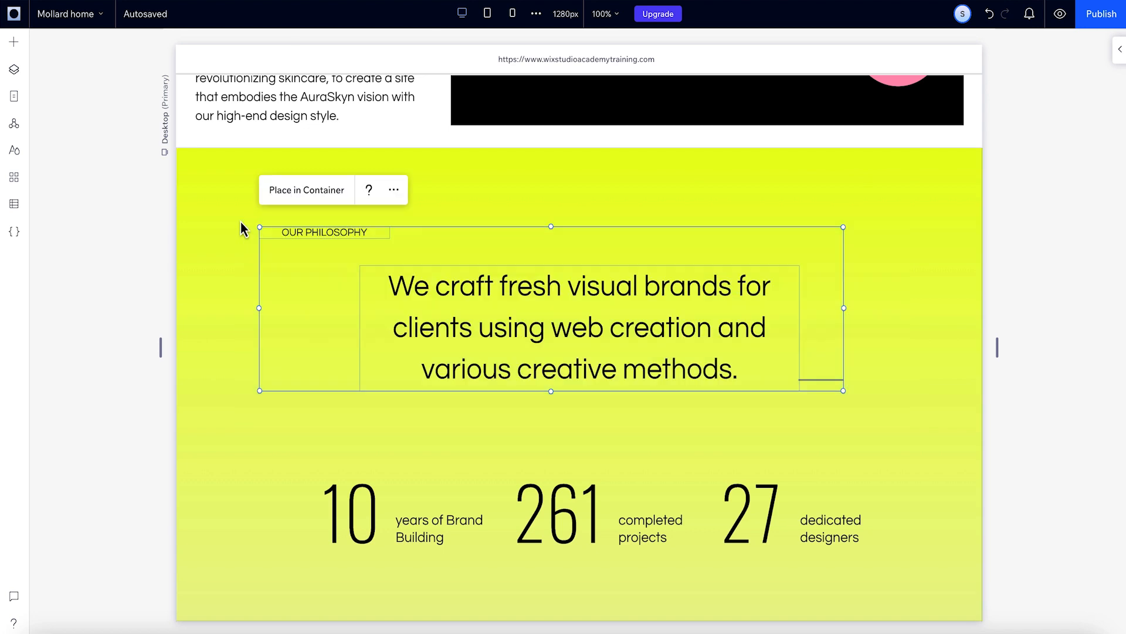
mouse_move(406, 300)
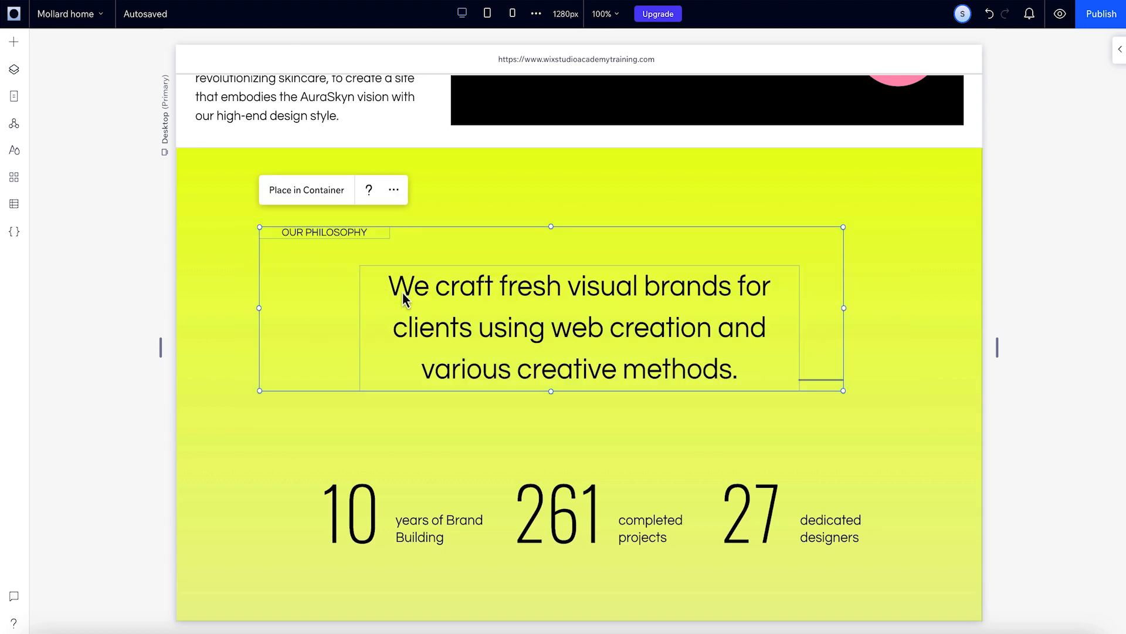
Step: Bring up the options menu for the grouped heading, paragraph and line to stack them
right_click(405, 300)
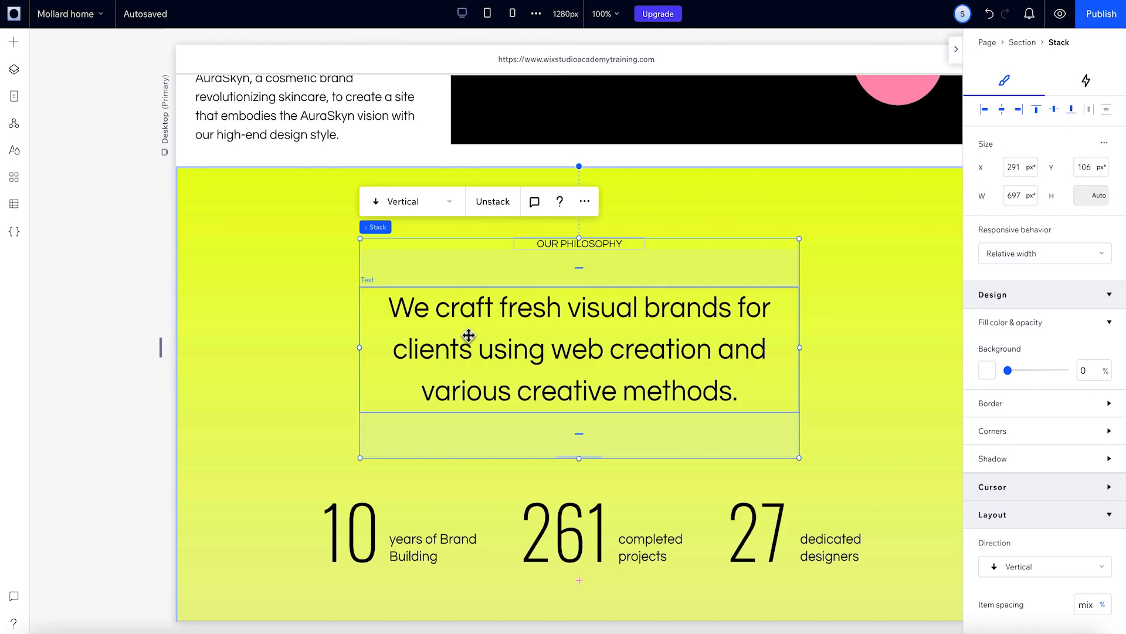
mouse_move(498, 47)
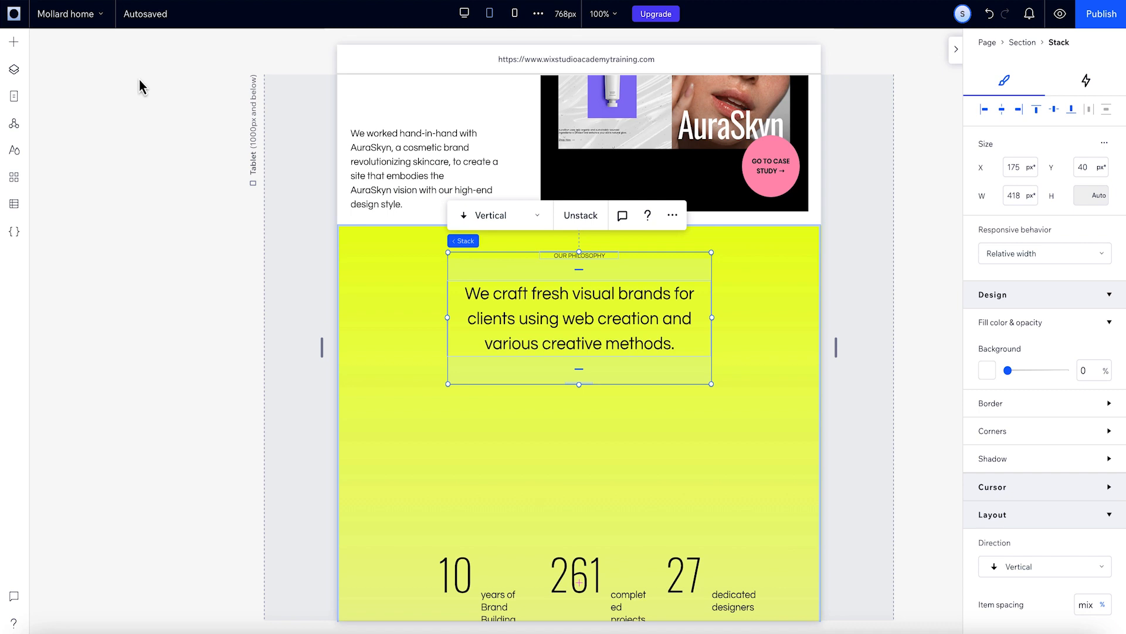
Step: On the Mobile breakpoint, order Line above OUR PHILOSOPHY in Layers, then return to Desktop
click(13, 69)
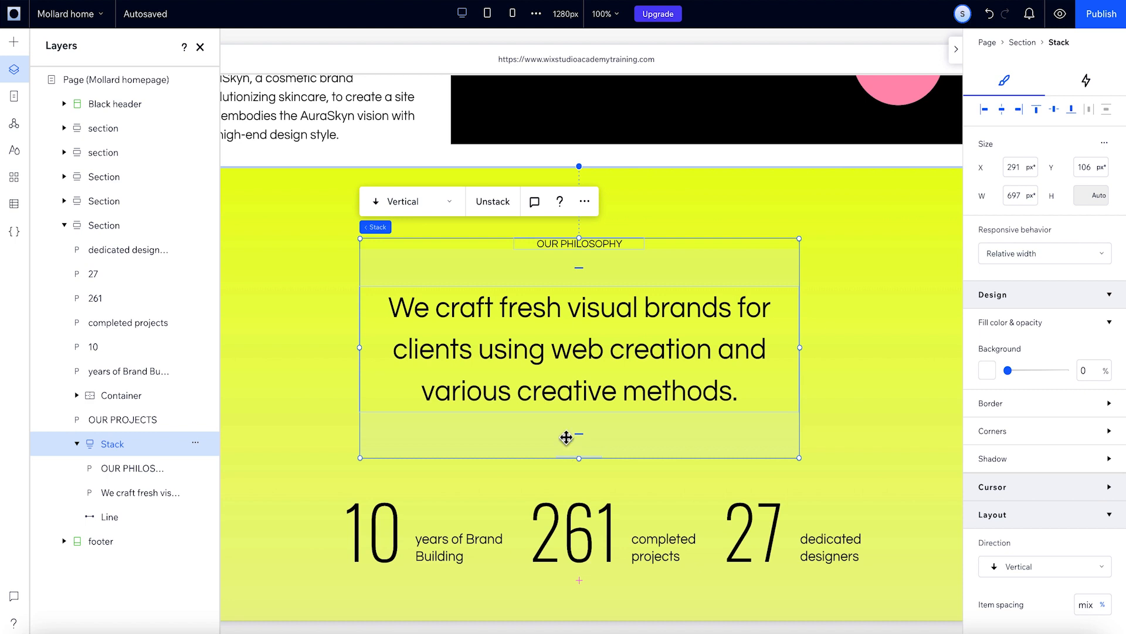
click(487, 13)
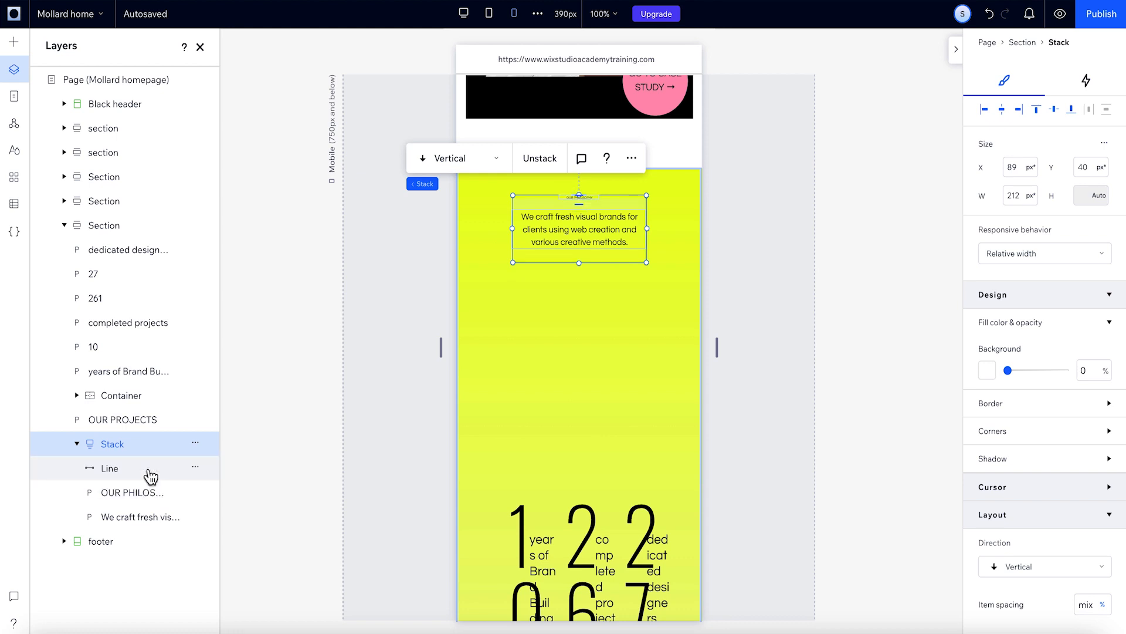
mouse_move(463, 13)
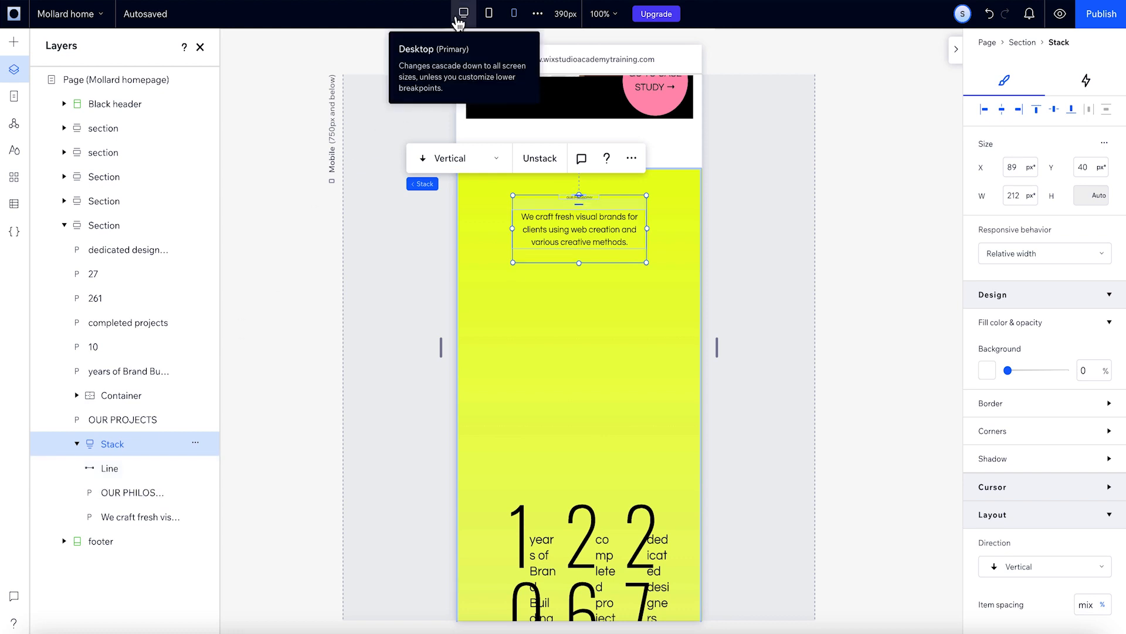
click(463, 13)
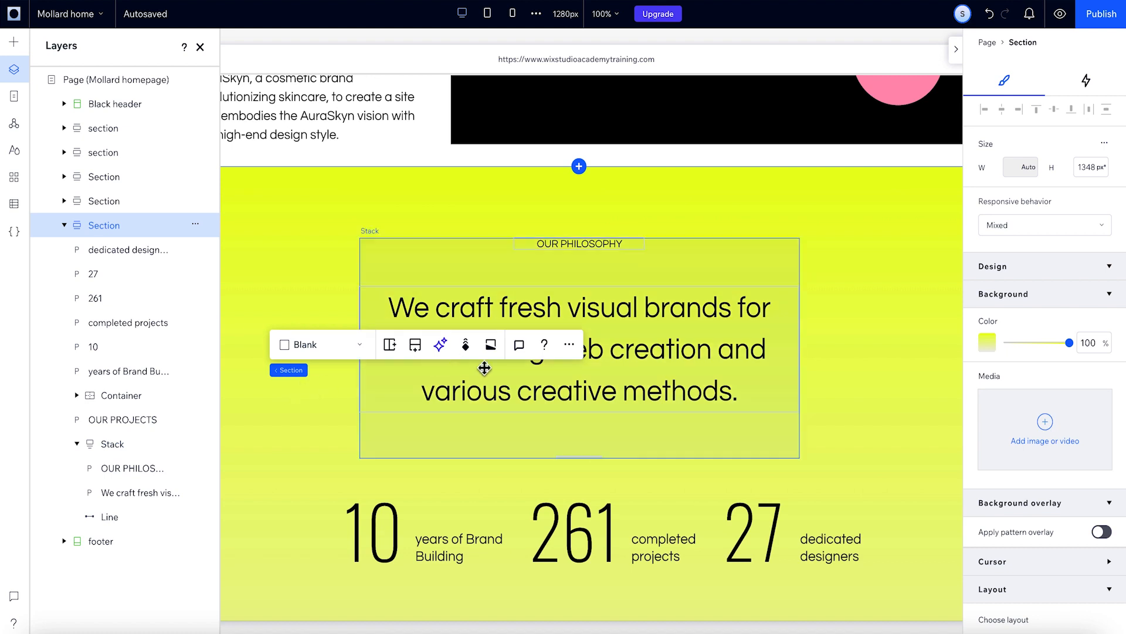
Step: Select the philosophy stack from the section's context menu and preview at mobile width
right_click(485, 369)
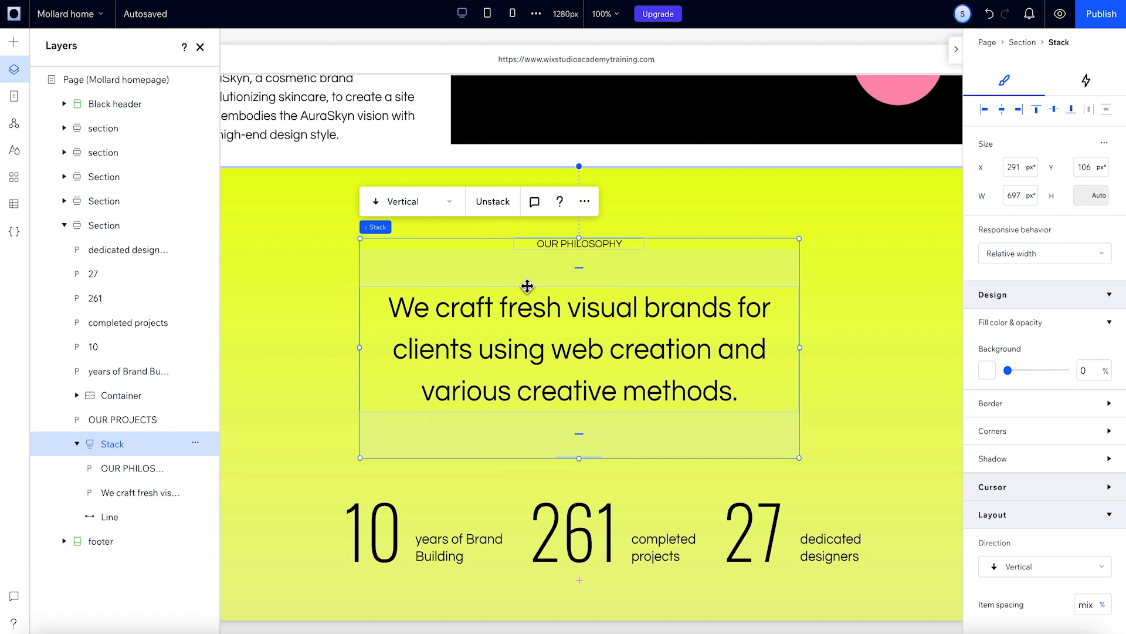
mouse_move(494, 43)
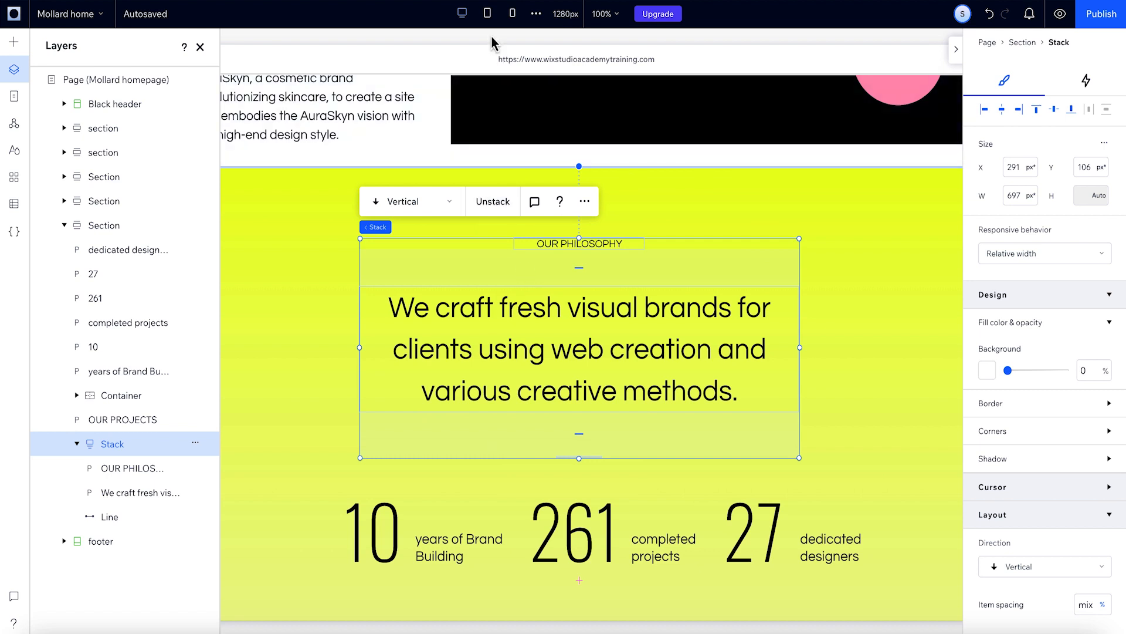
click(514, 14)
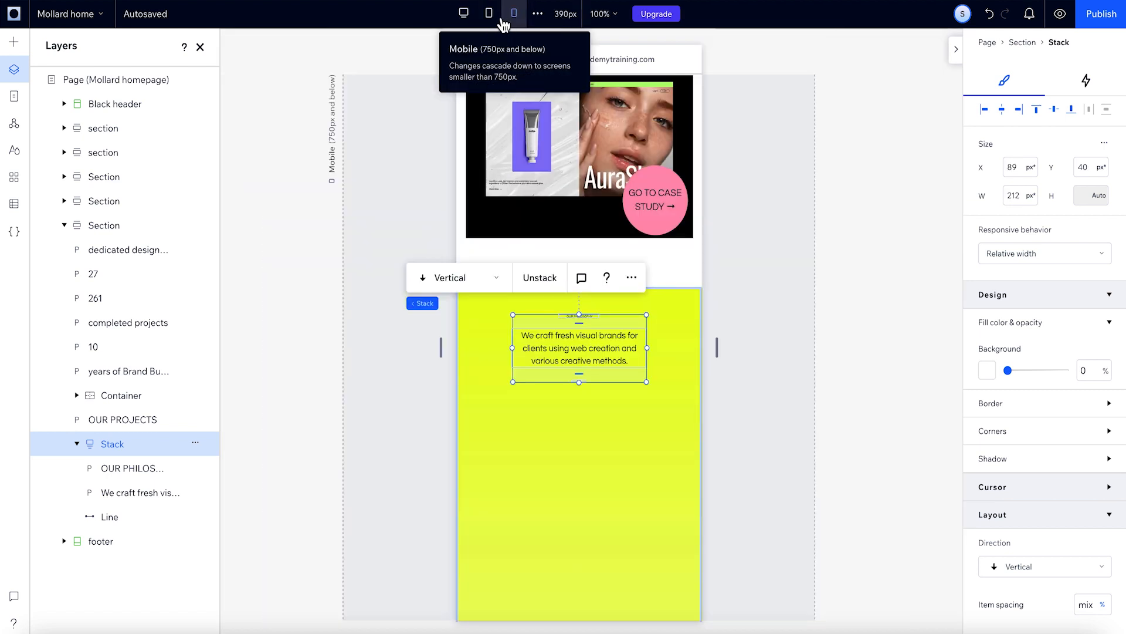
Step: Set the stats stack direction to Vertical on the Tablet breakpoint, then return to Desktop
click(463, 13)
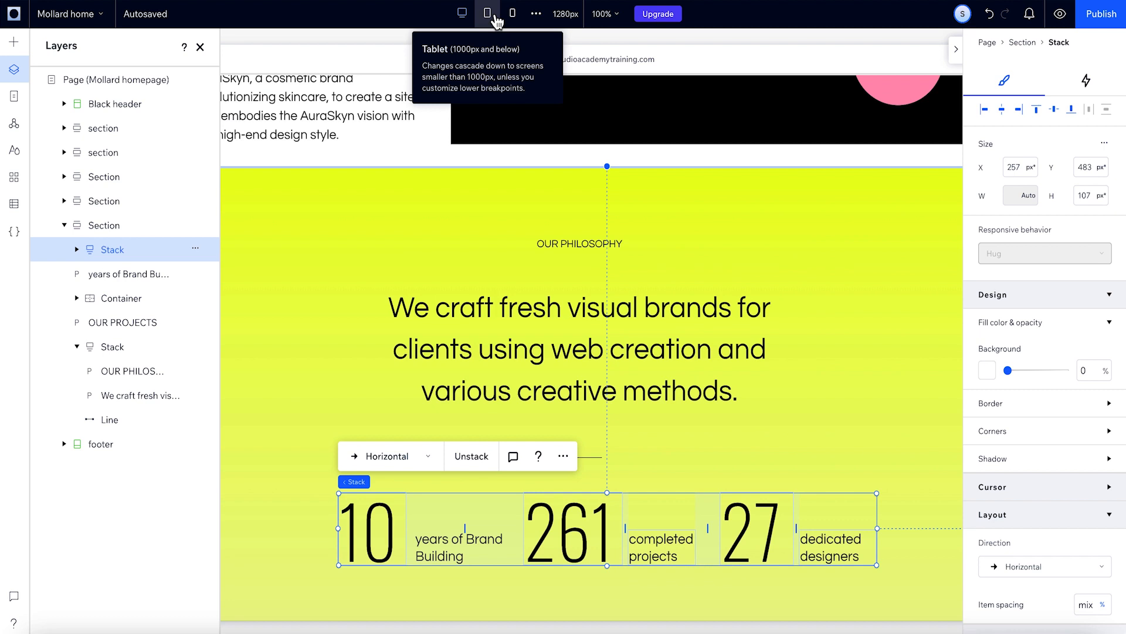
click(488, 14)
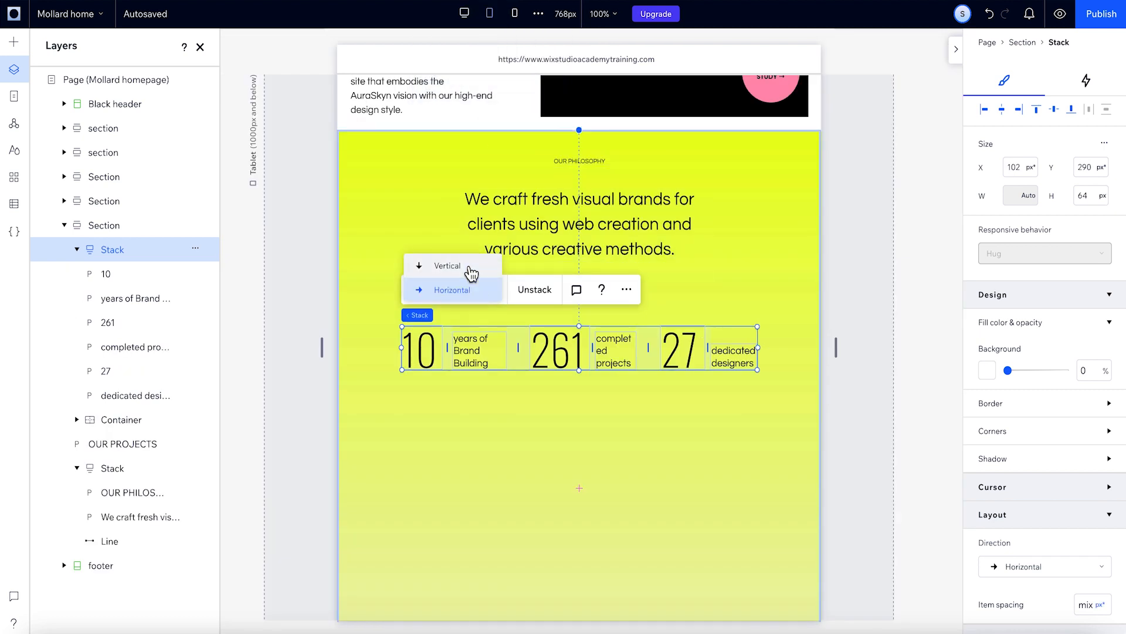
click(446, 265)
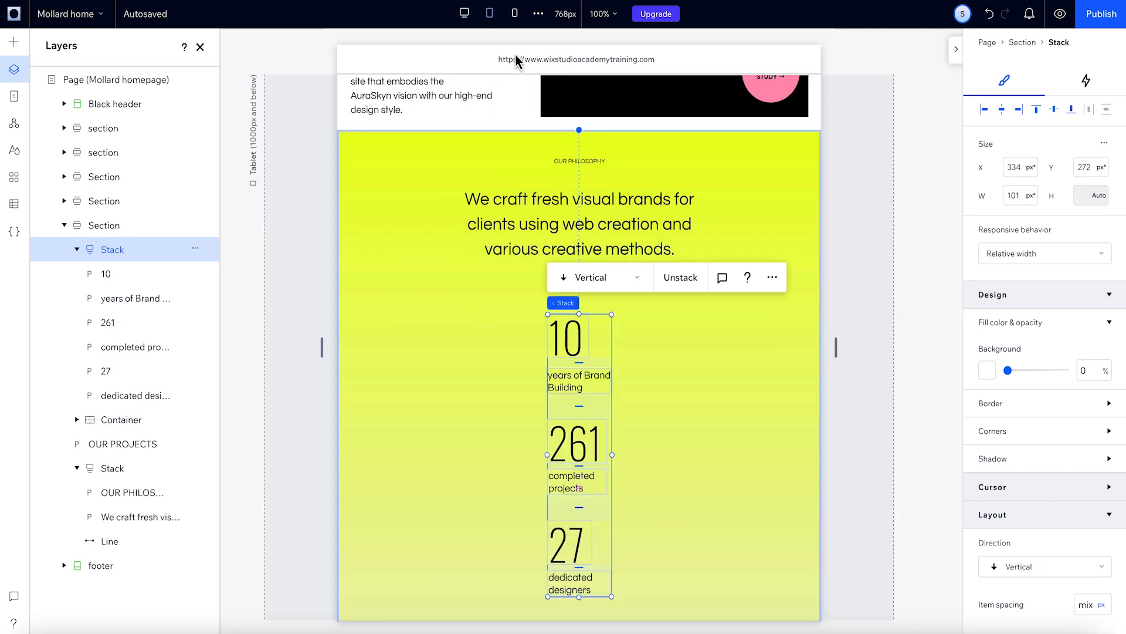
click(515, 13)
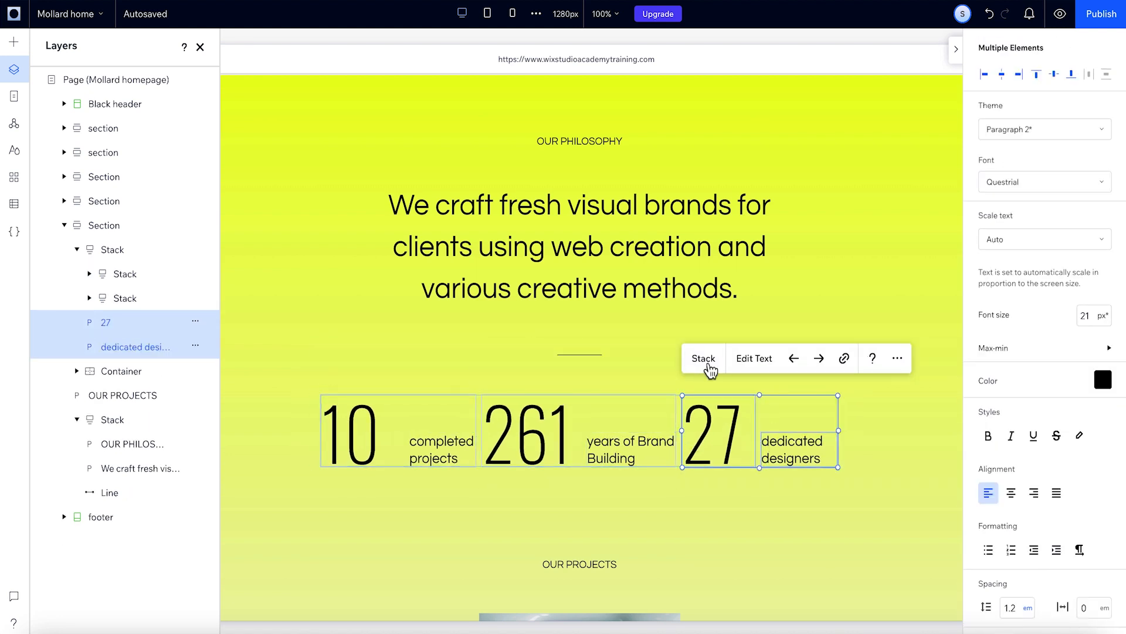
Step: Stack the 27 number with its dedicated designers label and check the mobile layout
click(703, 359)
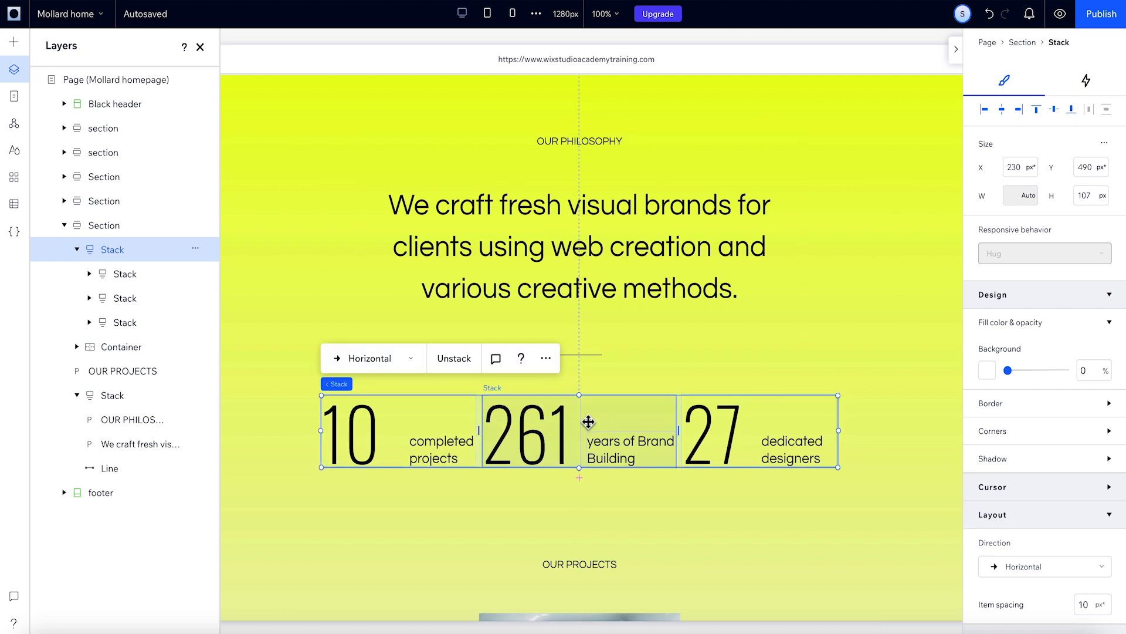
click(512, 13)
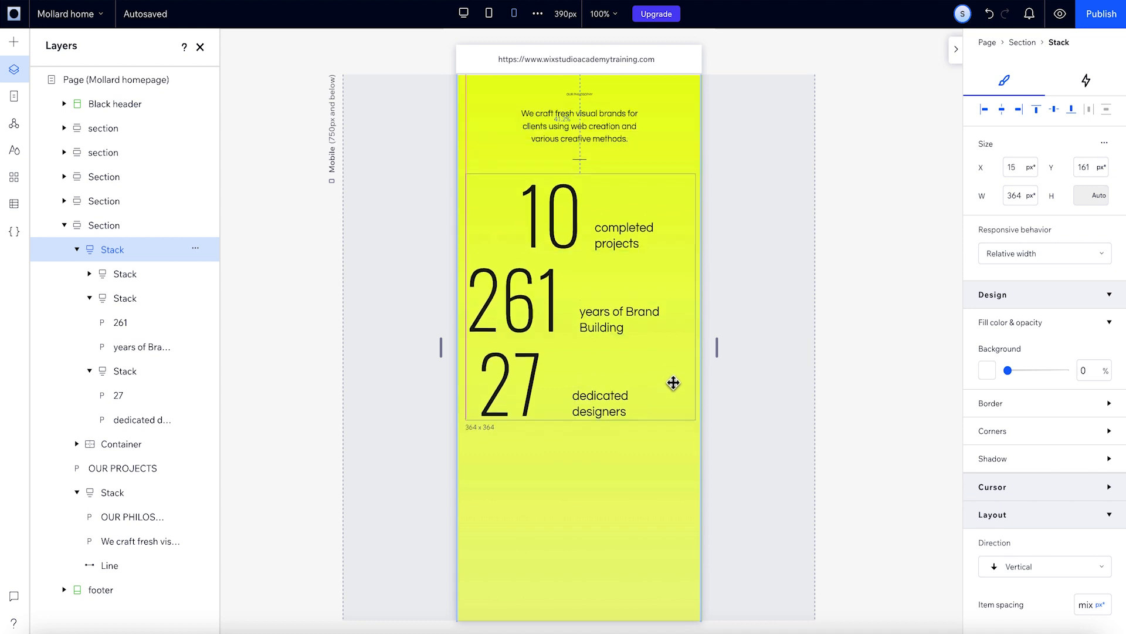
Step: Drag the stats stack lower beneath the paragraph on mobile and fine-tune its position
drag(674, 383, 670, 434)
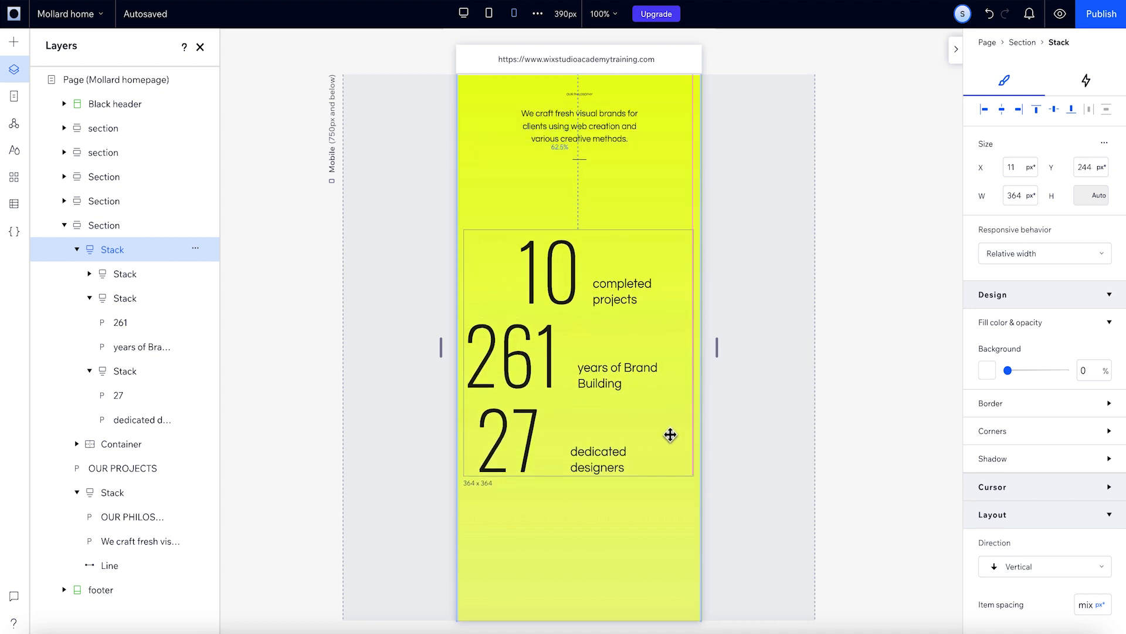
drag(669, 436, 676, 439)
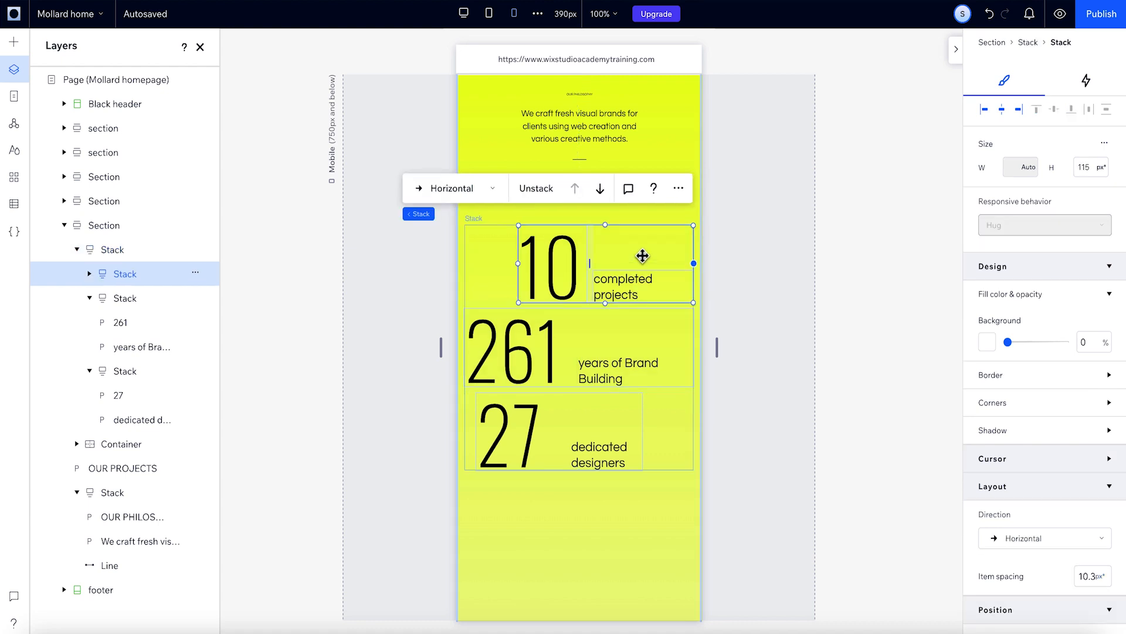
mouse_move(840, 149)
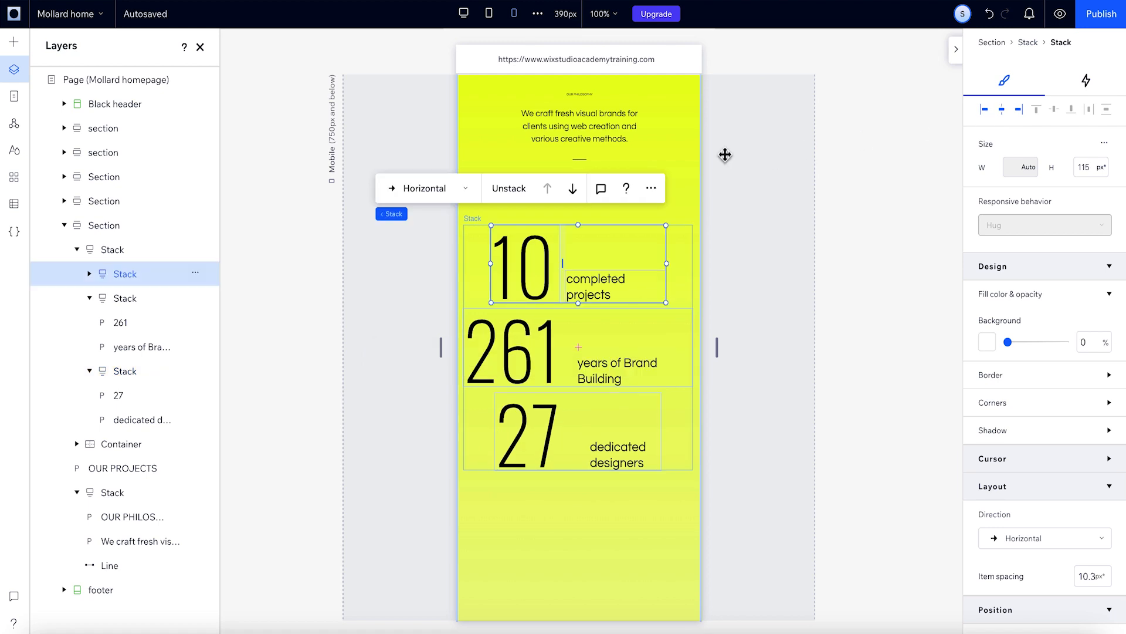
mouse_move(102, 285)
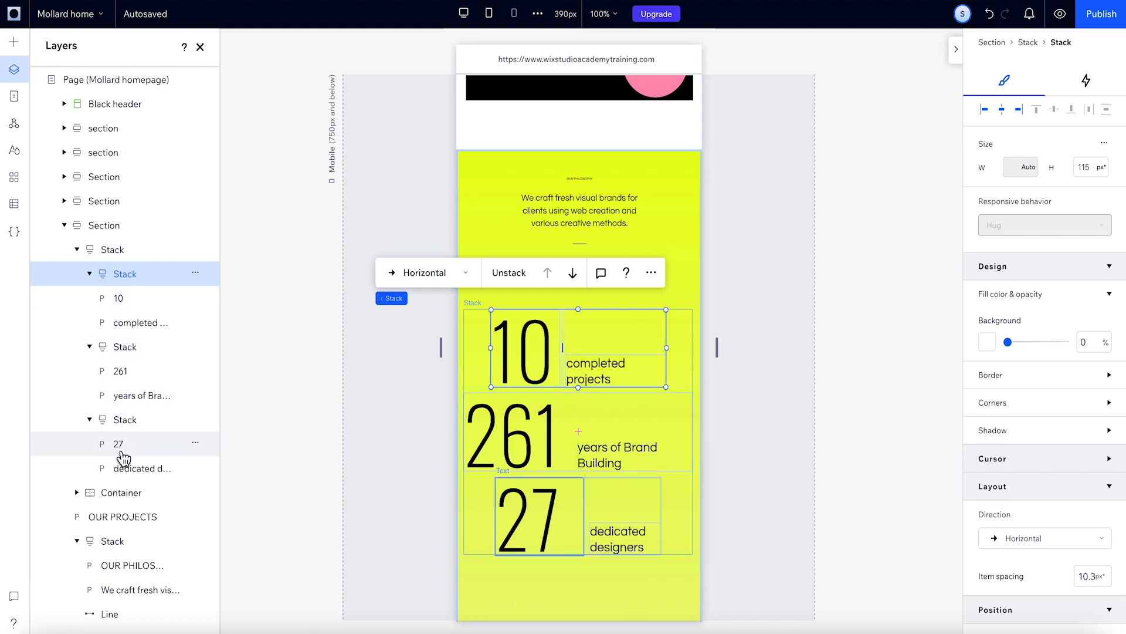
Step: Select the '10' number layer inside its stat stack on mobile
click(526, 349)
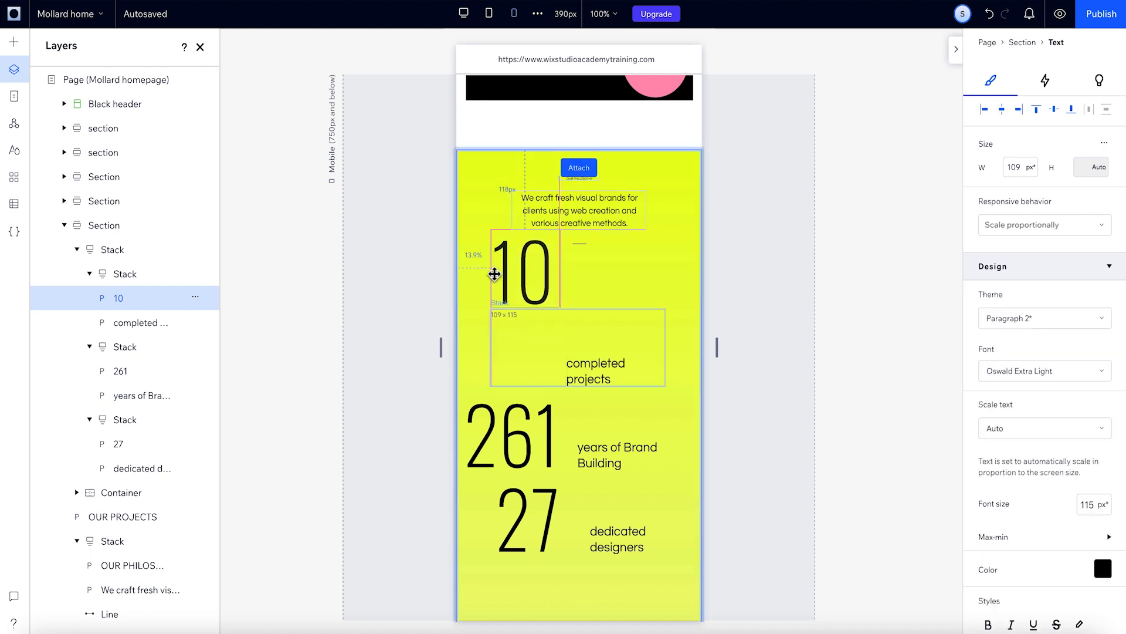
mouse_move(498, 282)
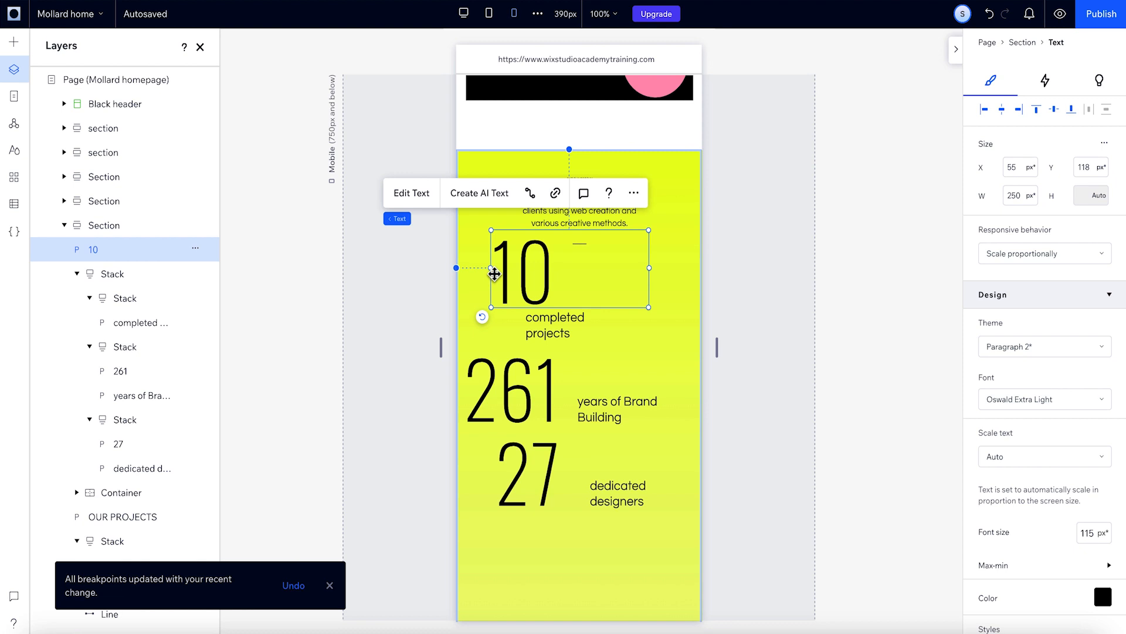
mouse_move(88, 250)
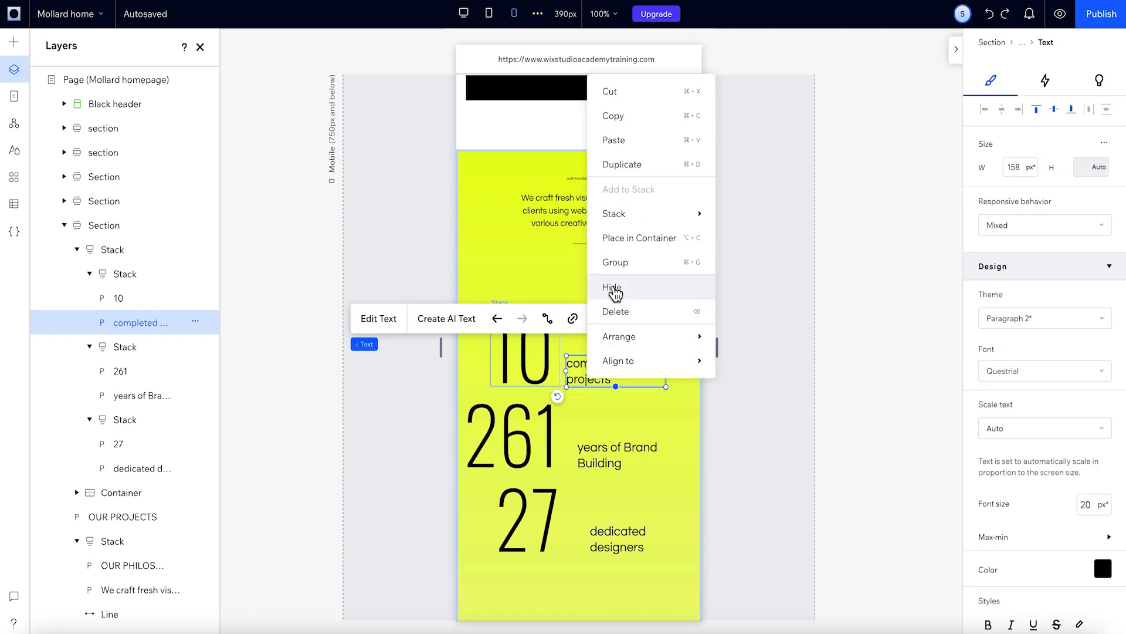
Step: Hide the '10 completed projects' stat on mobile, leaving the 261 and 27 stats
click(614, 288)
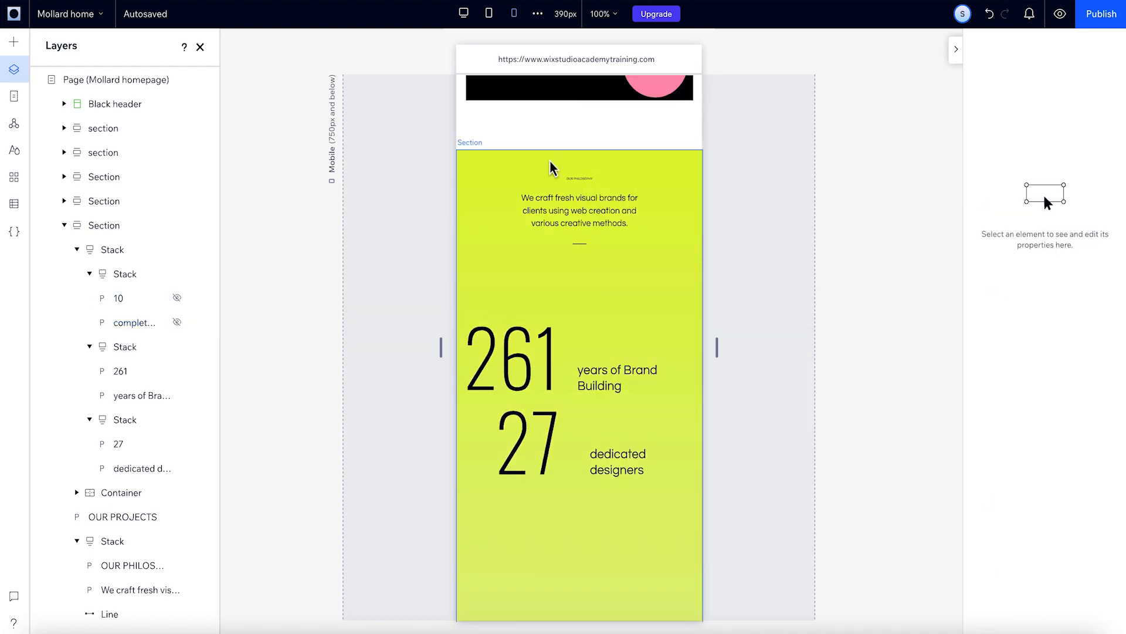